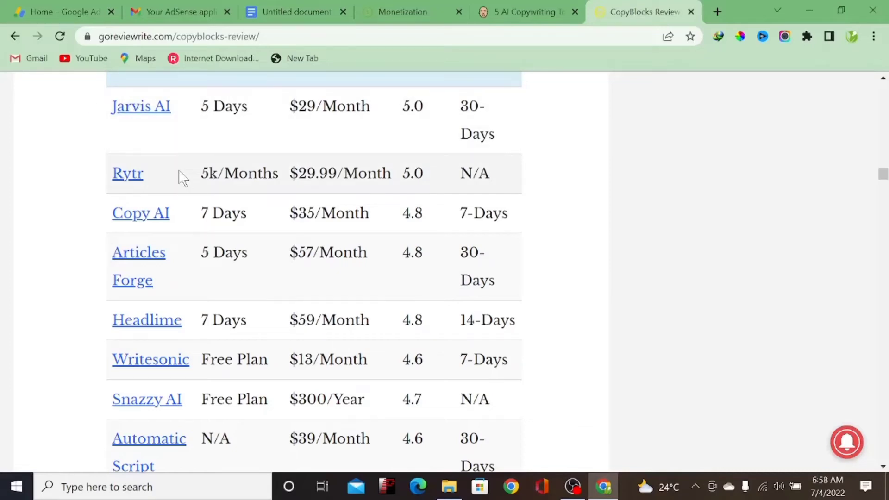
{"action": "mouse_move", "coordinate": [186, 174]}
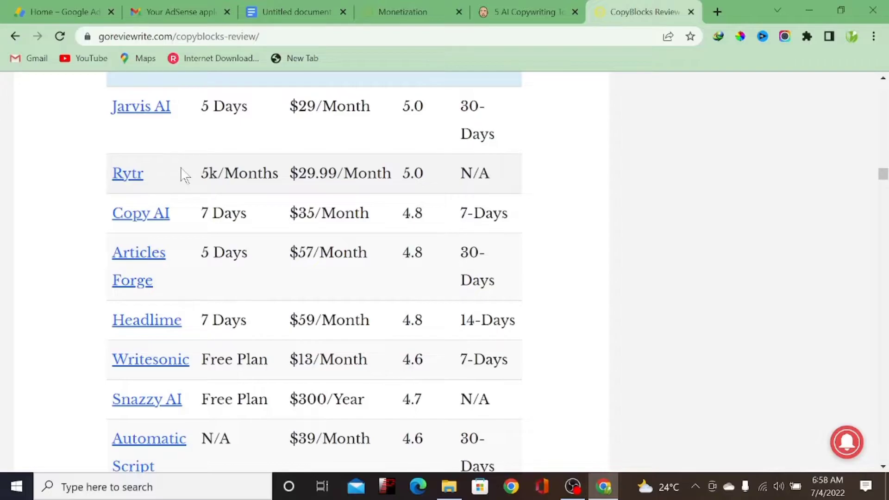
{"action": "mouse_move", "coordinate": [206, 152]}
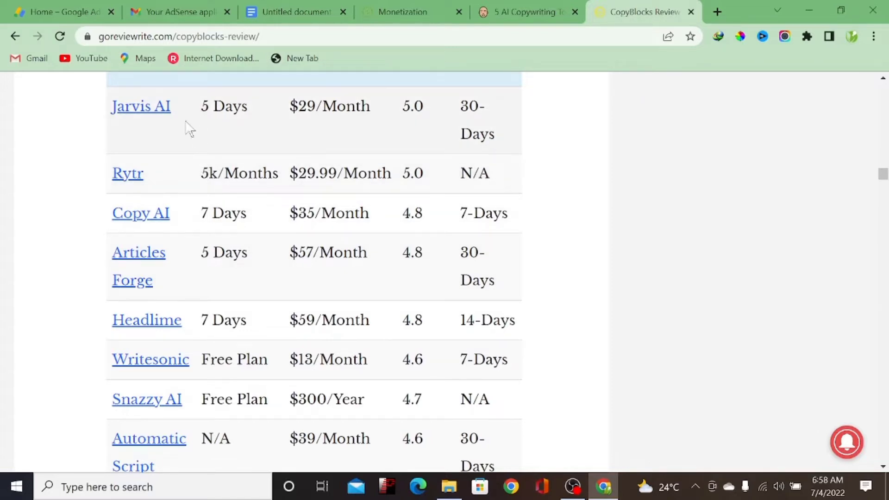
{"action": "mouse_move", "coordinate": [195, 458]}
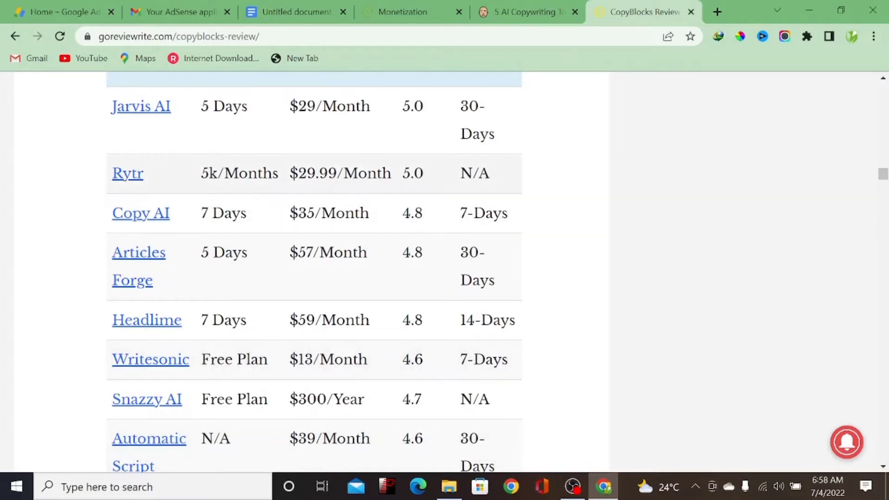
Switch to the neilpatel.com article and read to the JPMorgan Chase example, then back up.
{"action": "left_click", "coordinate": [526, 11]}
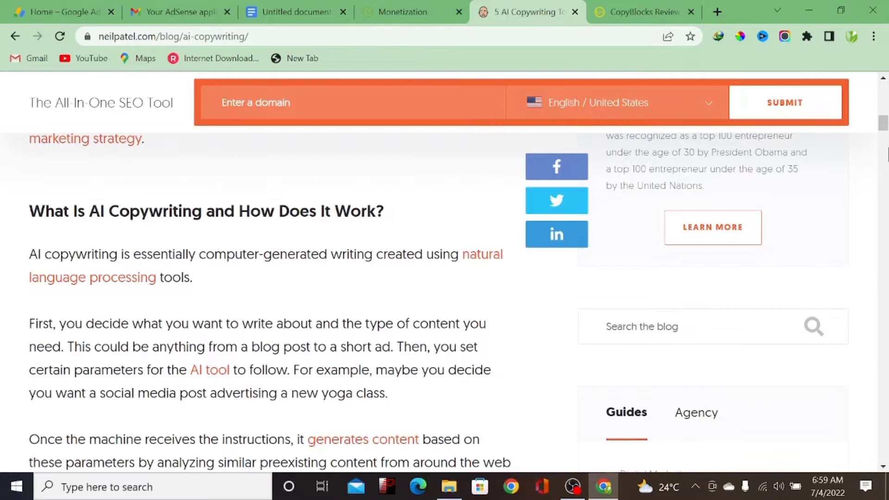
{"action": "scroll", "scroll_direction": "down", "scroll_amount": 3}
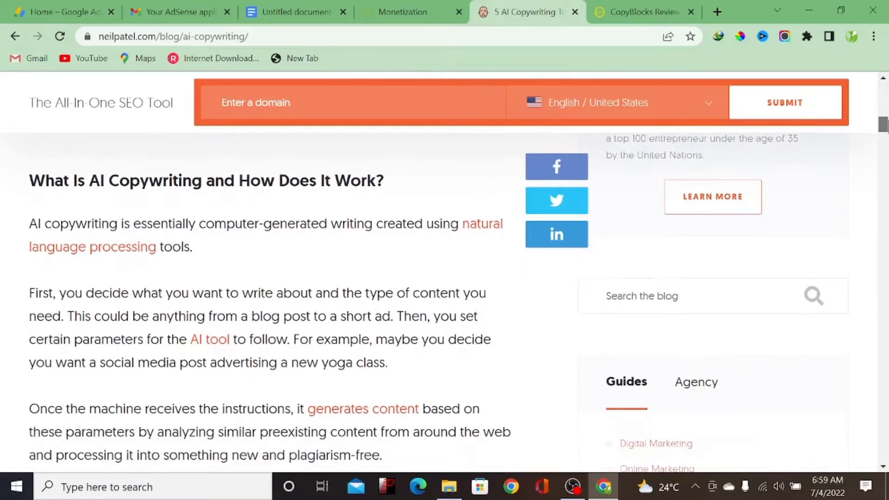
{"action": "scroll", "scroll_direction": "down", "scroll_amount": 3}
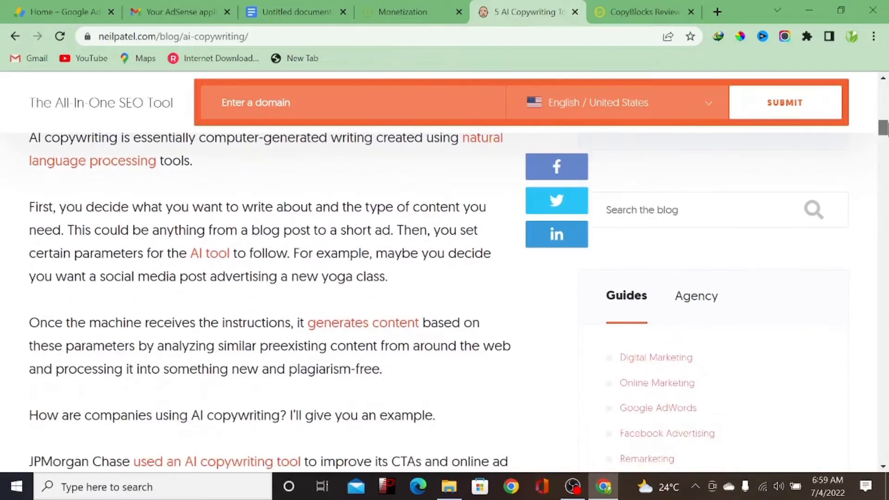
{"action": "scroll", "scroll_direction": "down", "scroll_amount": 3}
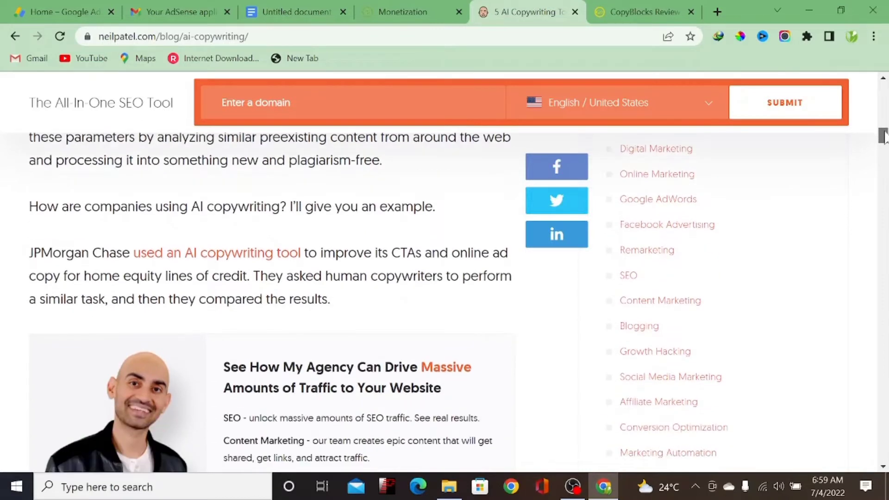
{"action": "scroll", "scroll_direction": "down", "scroll_amount": 3}
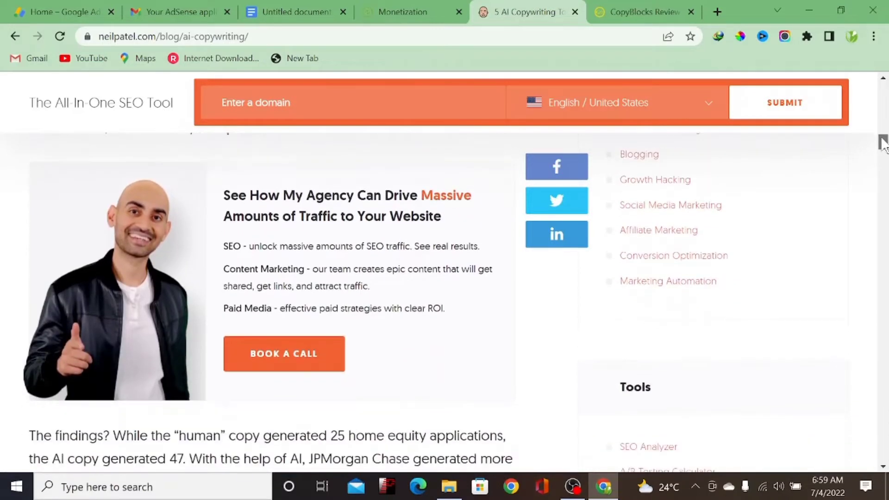
{"action": "scroll", "scroll_direction": "down", "scroll_amount": 3}
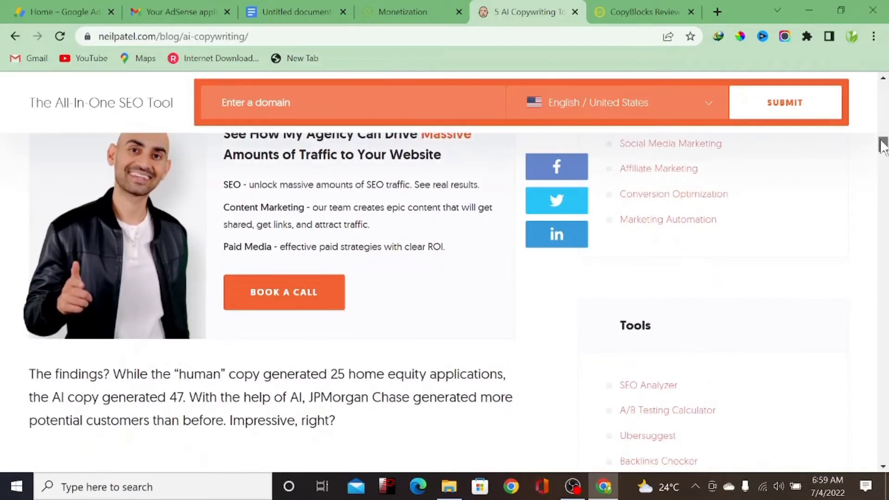
{"action": "scroll", "scroll_direction": "up", "scroll_amount": 3}
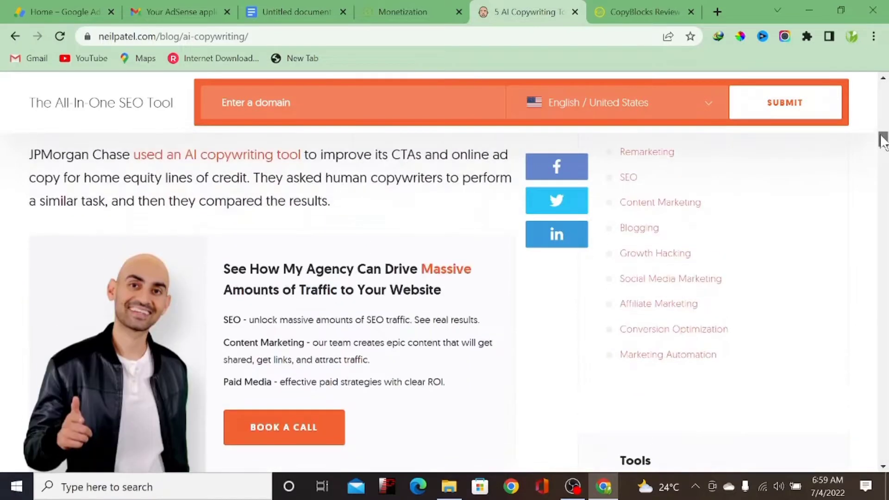
{"action": "scroll", "scroll_direction": "up", "scroll_amount": 3}
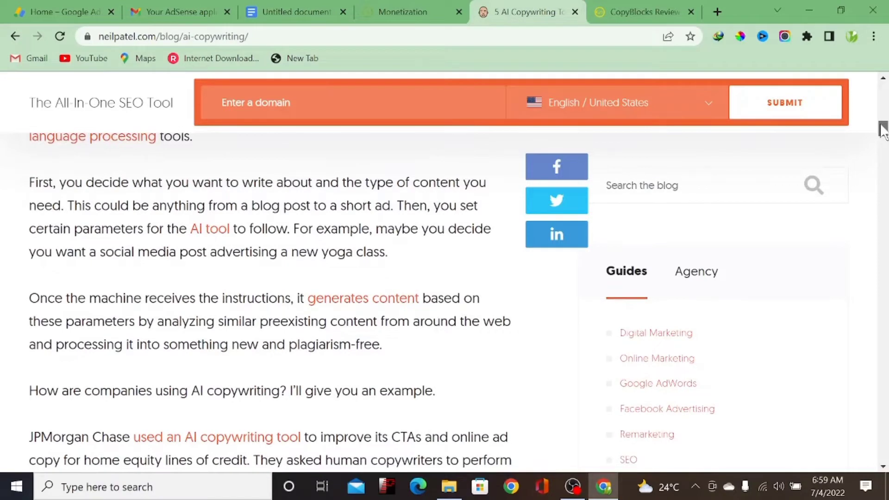
{"action": "scroll", "scroll_direction": "up", "scroll_amount": 3}
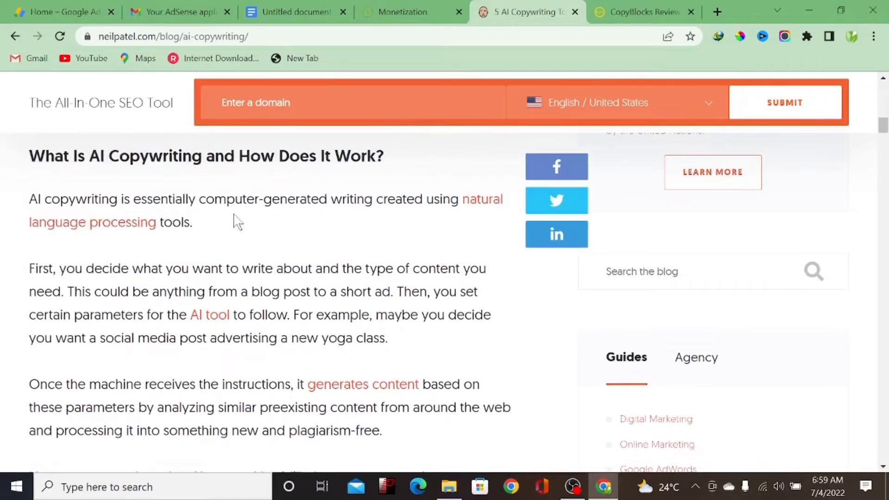
{"action": "mouse_move", "coordinate": [221, 230]}
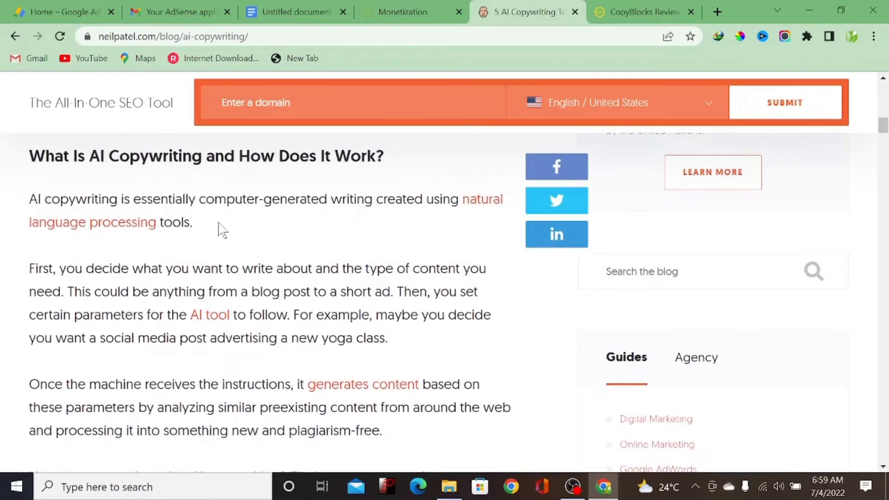
Show the Practical Health Tips home page, scroll through its posts, then open the blog.
{"action": "left_click", "coordinate": [717, 11]}
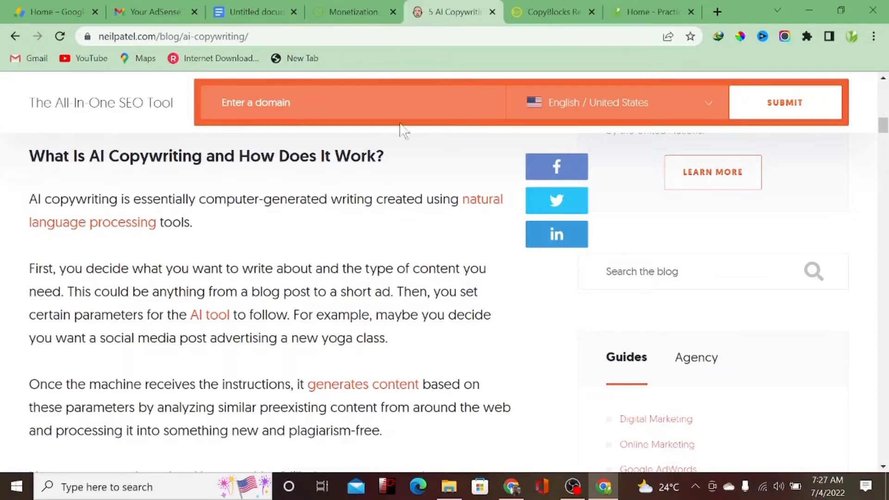
{"action": "left_click", "coordinate": [652, 11]}
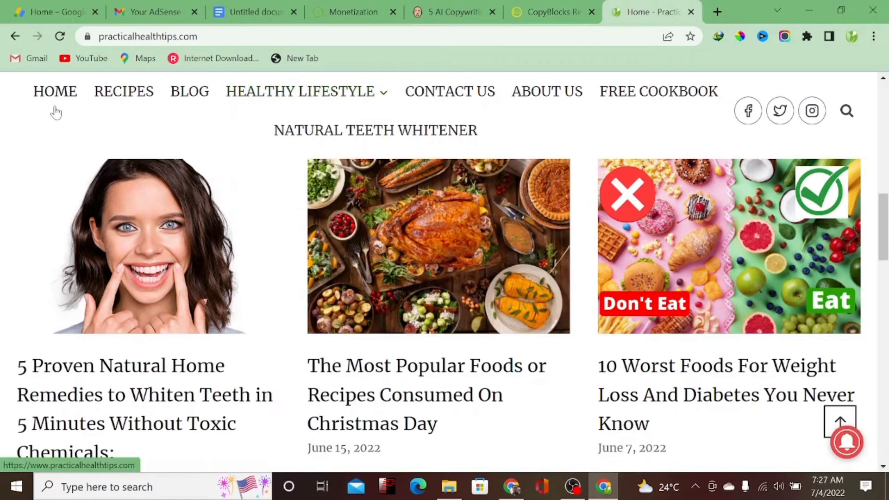
{"action": "mouse_move", "coordinate": [63, 102]}
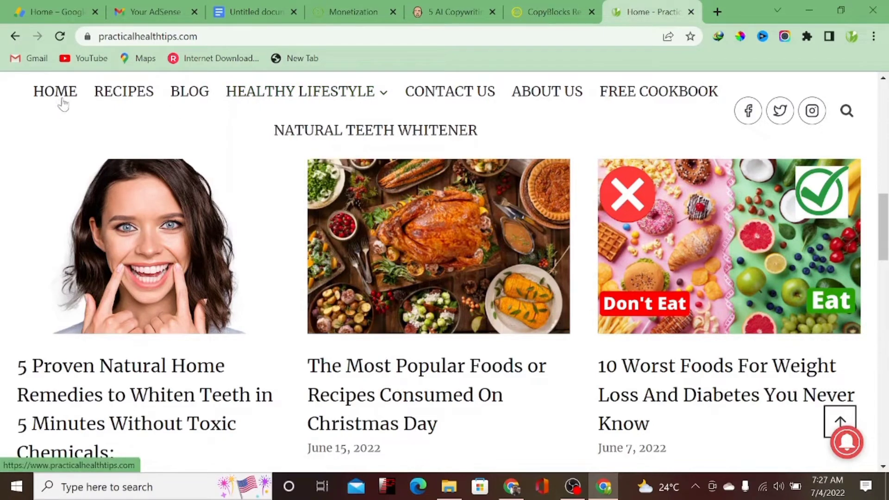
{"action": "mouse_move", "coordinate": [124, 91]}
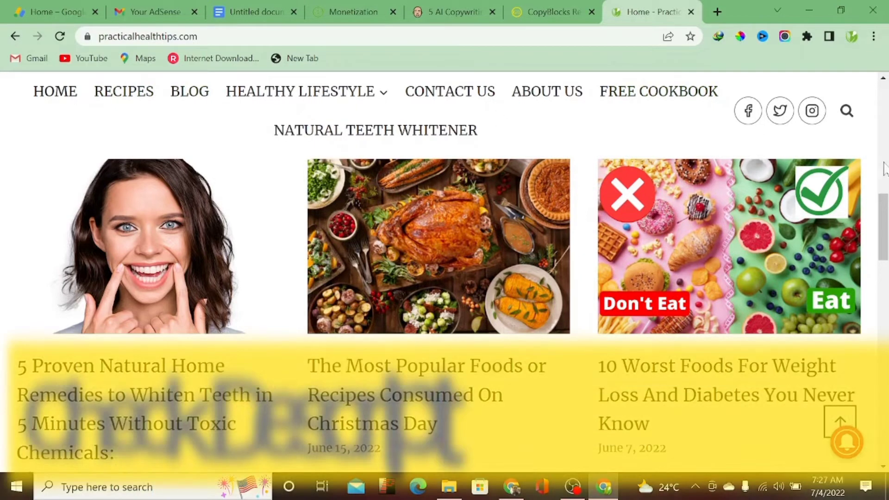
{"action": "scroll", "scroll_direction": "down", "scroll_amount": 3}
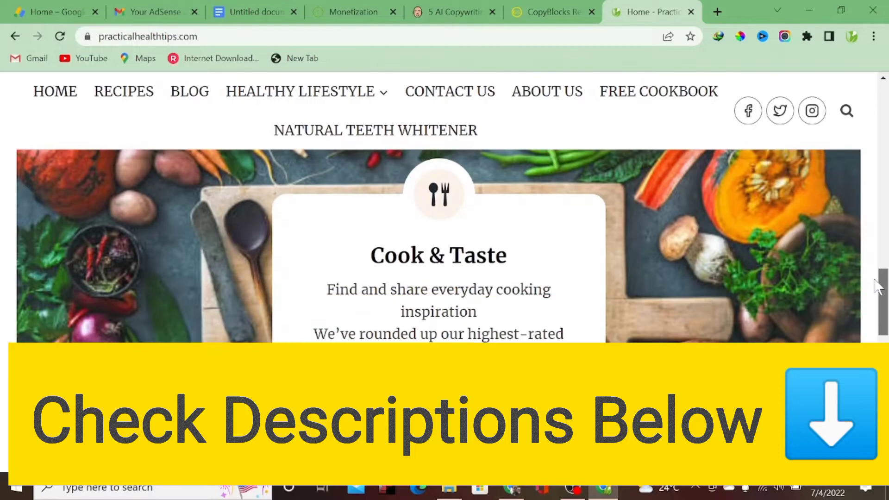
{"action": "scroll", "scroll_direction": "down", "scroll_amount": 3}
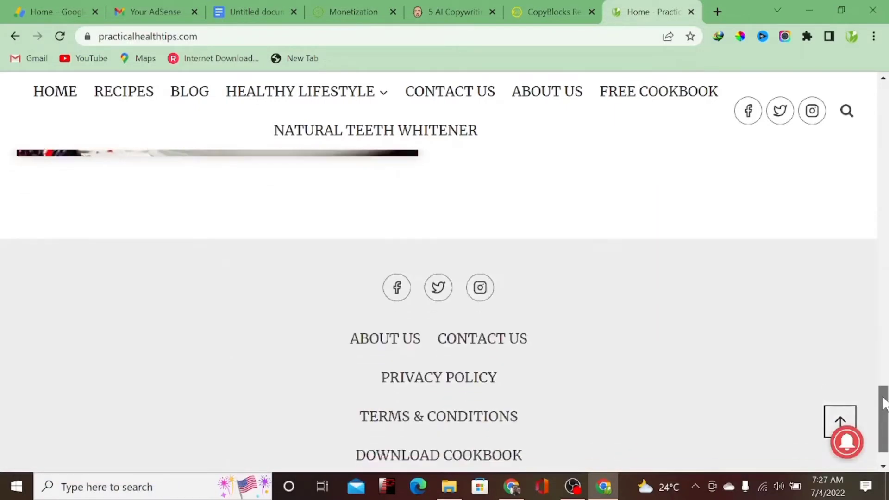
{"action": "scroll", "scroll_direction": "up", "scroll_amount": 3}
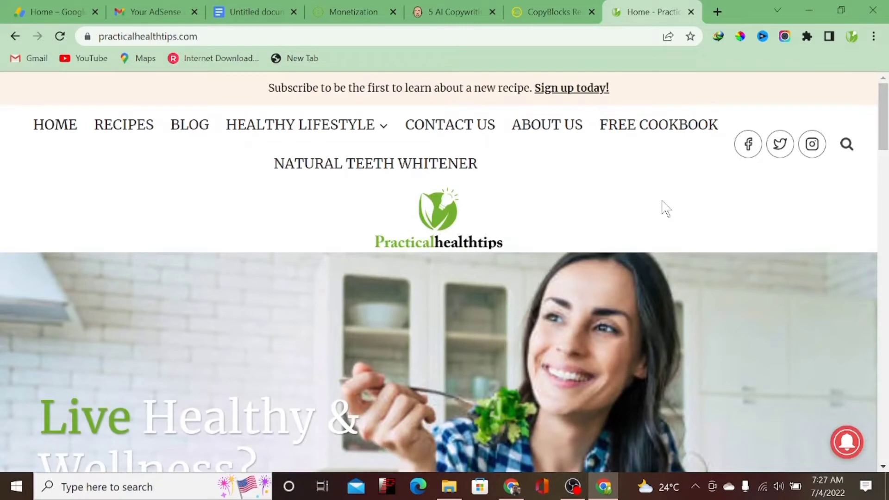
{"action": "left_click", "coordinate": [190, 124]}
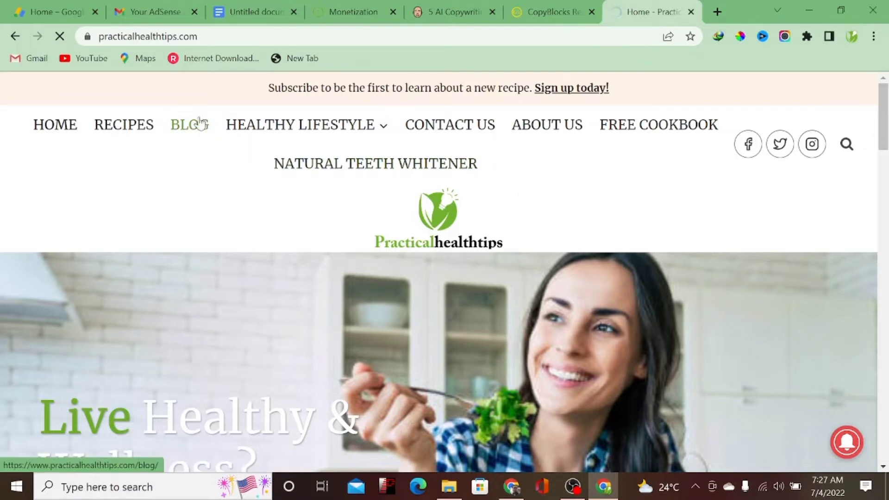
Open the Practical Health Tips blog post listing and browse its first page.
{"action": "left_click", "coordinate": [190, 125]}
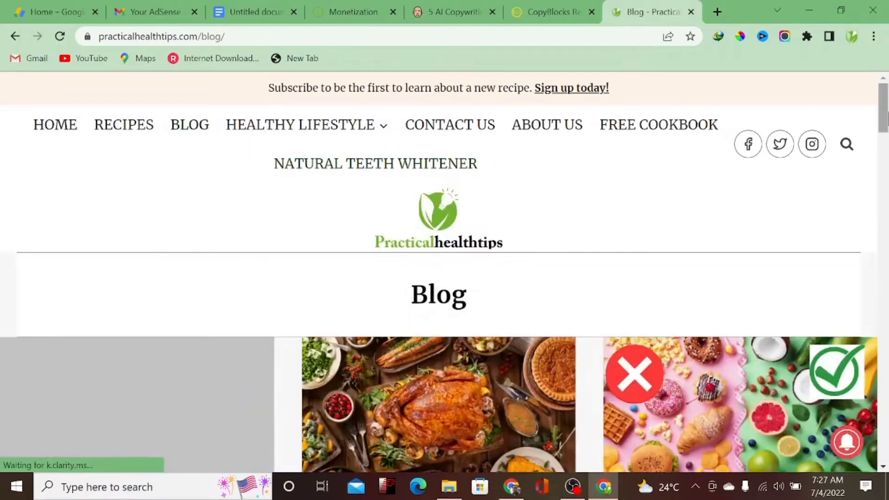
{"action": "scroll", "scroll_direction": "down", "scroll_amount": 3}
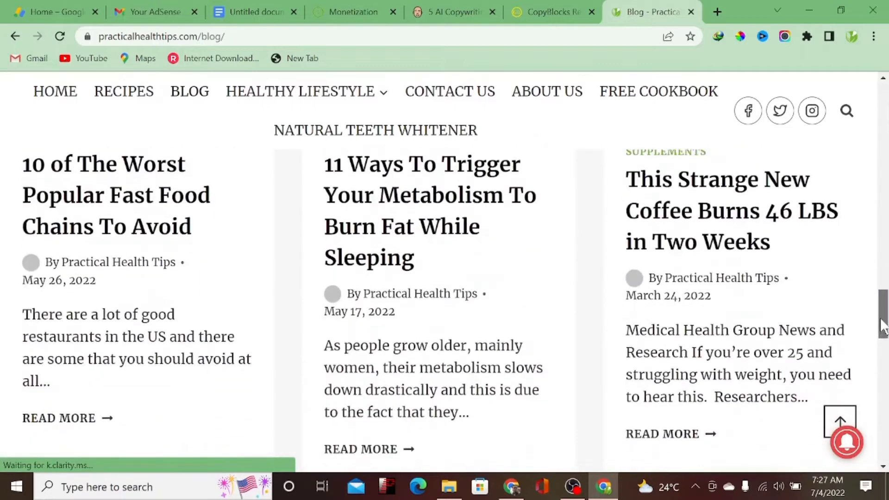
{"action": "scroll", "scroll_direction": "up", "scroll_amount": 3}
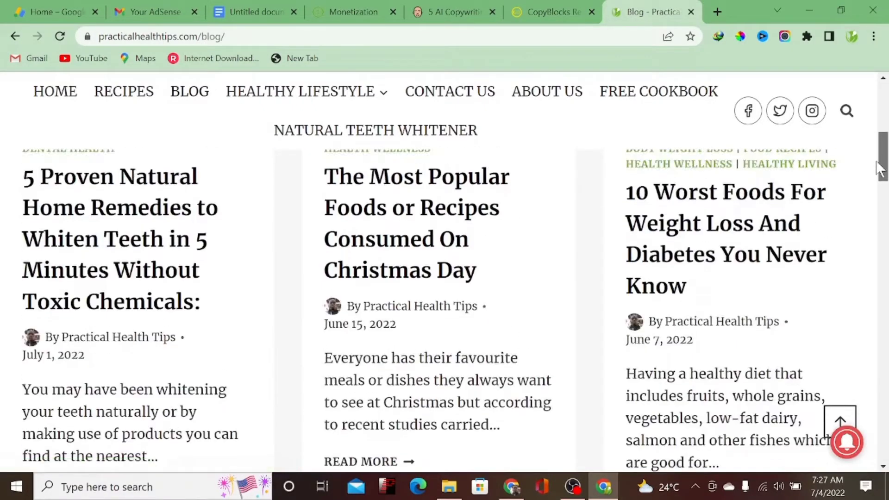
{"action": "scroll", "scroll_direction": "up", "scroll_amount": 3}
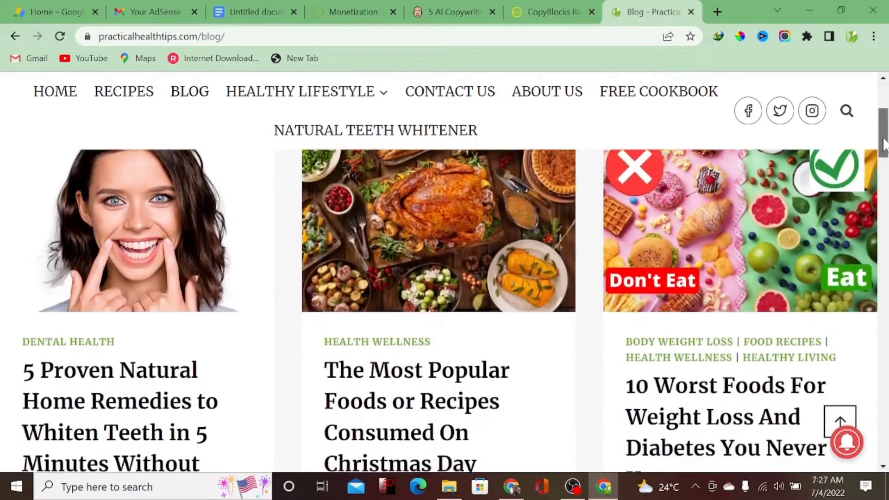
{"action": "scroll", "scroll_direction": "down", "scroll_amount": 3}
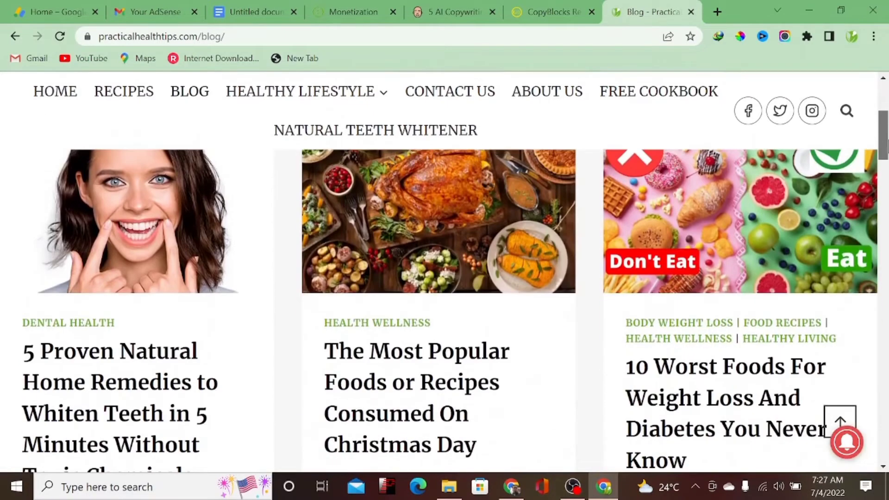
{"action": "scroll", "scroll_direction": "down", "scroll_amount": 3}
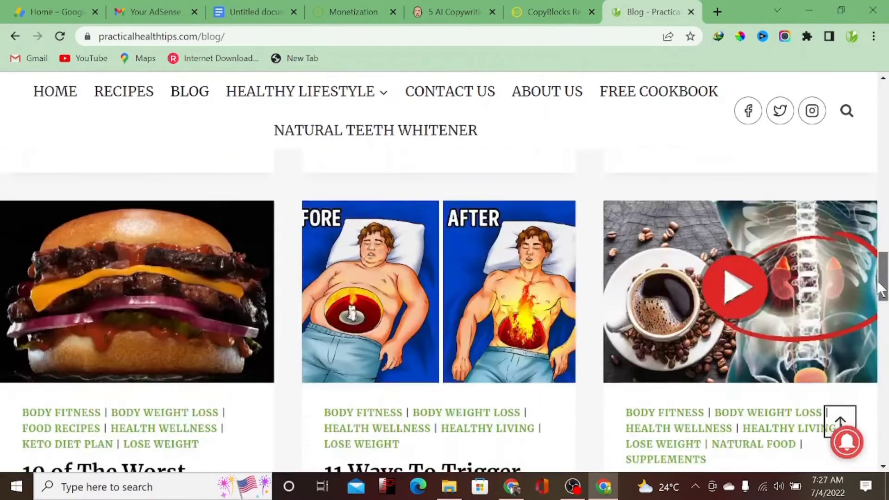
{"action": "scroll", "scroll_direction": "down", "scroll_amount": 3}
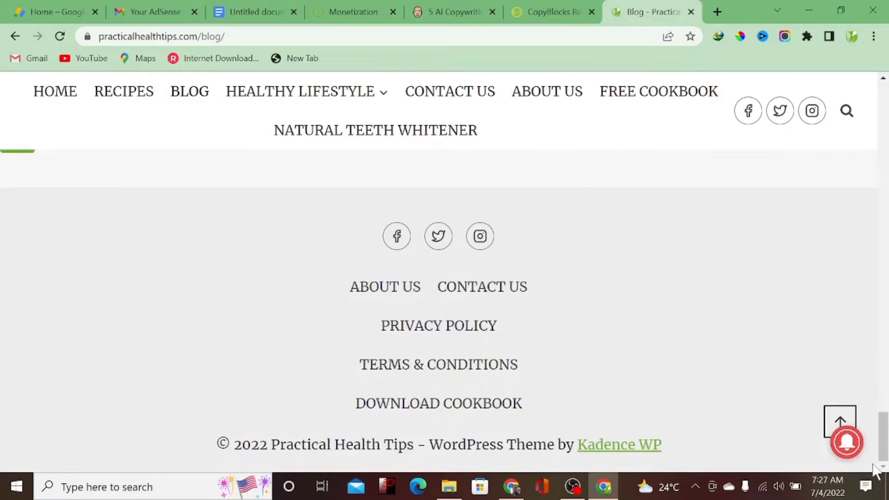
{"action": "scroll", "scroll_direction": "up", "scroll_amount": 3}
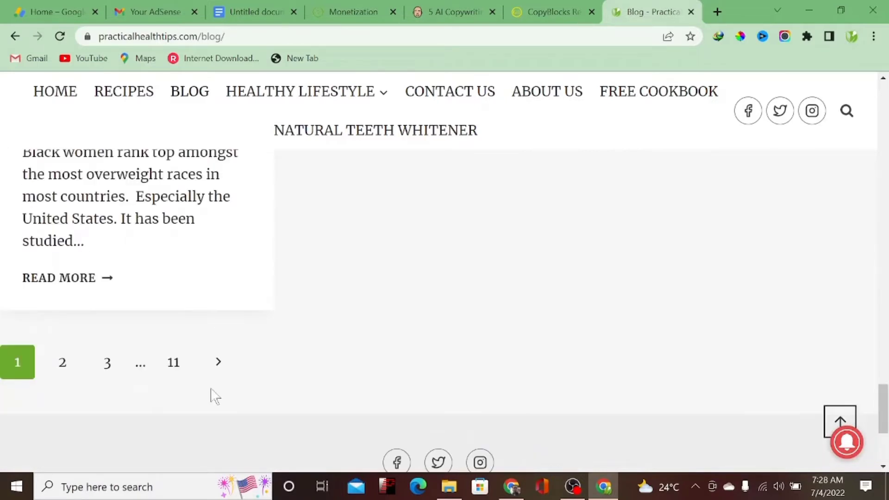
Go to blog page 11 and scroll down to its pagination and footer.
{"action": "left_click", "coordinate": [174, 362]}
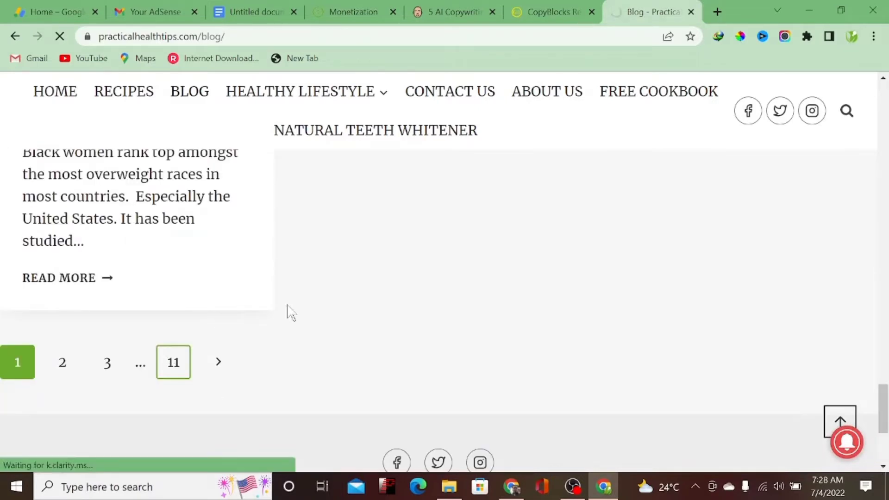
{"action": "left_click", "coordinate": [173, 362]}
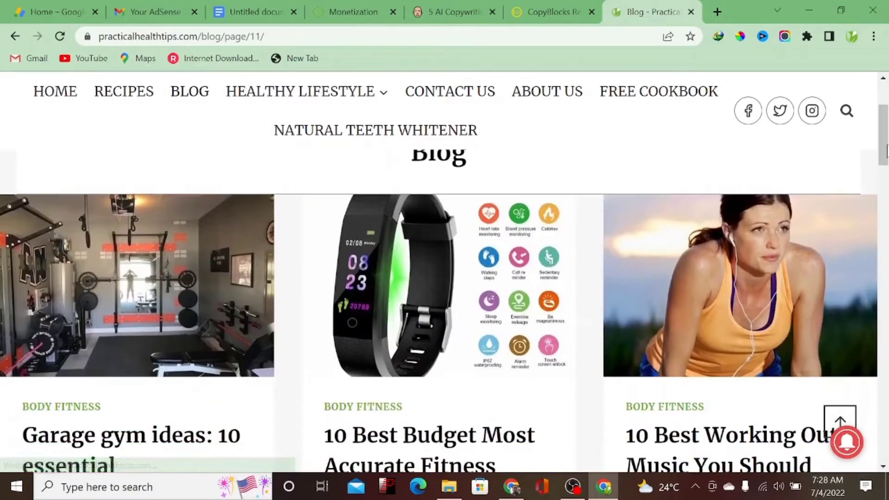
{"action": "scroll", "scroll_direction": "down", "scroll_amount": 3}
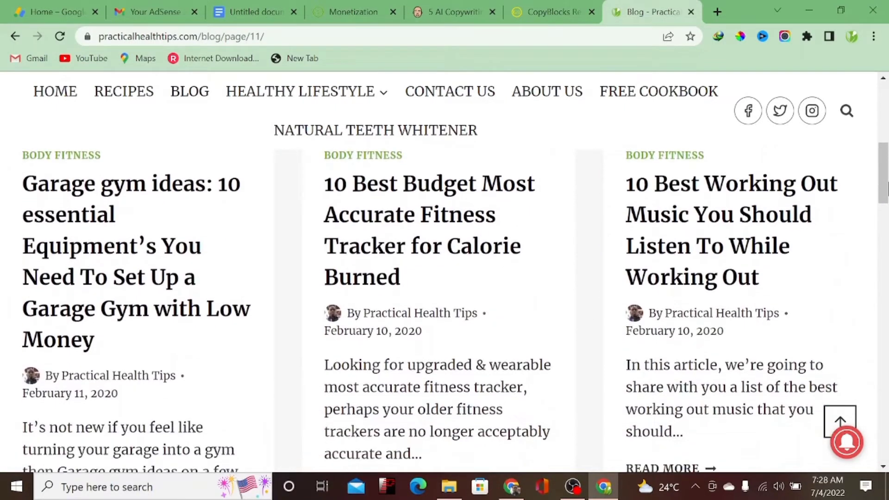
{"action": "scroll", "scroll_direction": "down", "scroll_amount": 3}
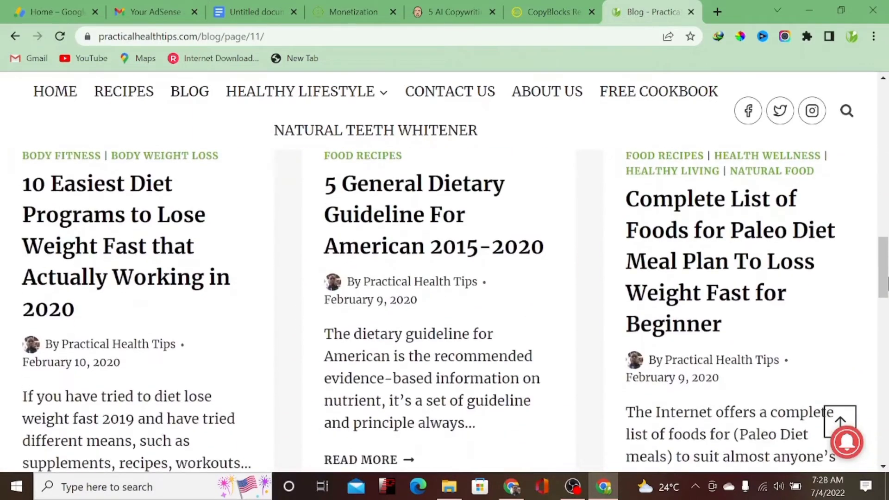
{"action": "scroll", "scroll_direction": "down", "scroll_amount": 3}
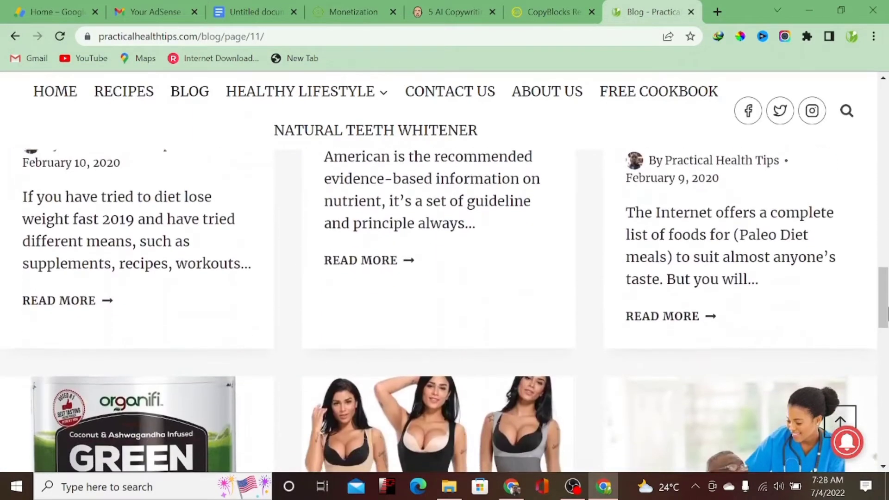
{"action": "scroll", "scroll_direction": "down", "scroll_amount": 3}
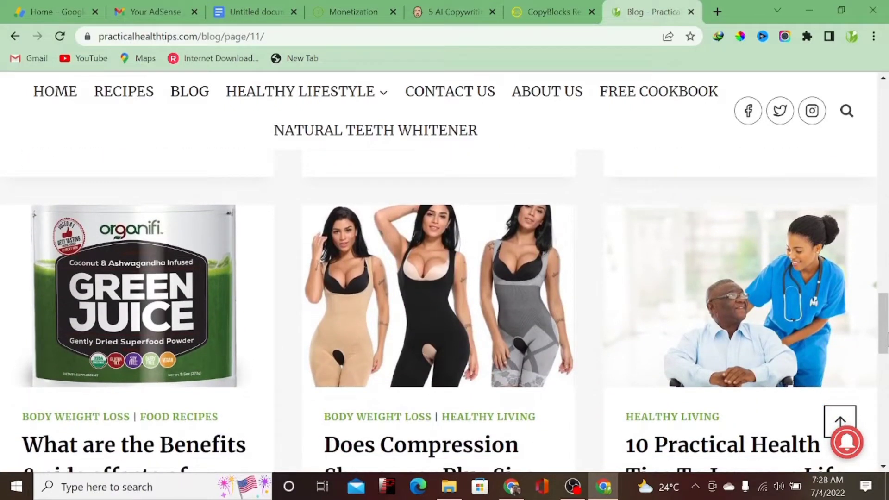
{"action": "scroll", "scroll_direction": "down", "scroll_amount": 3}
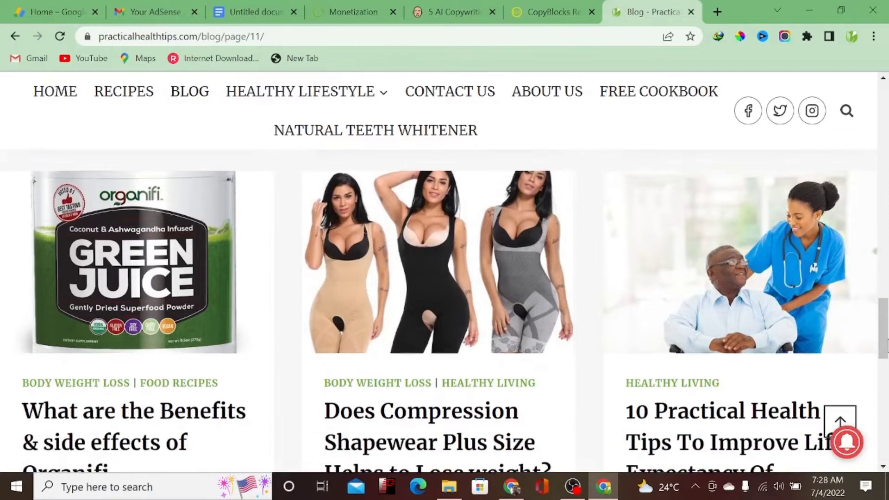
{"action": "scroll", "scroll_direction": "down", "scroll_amount": 3}
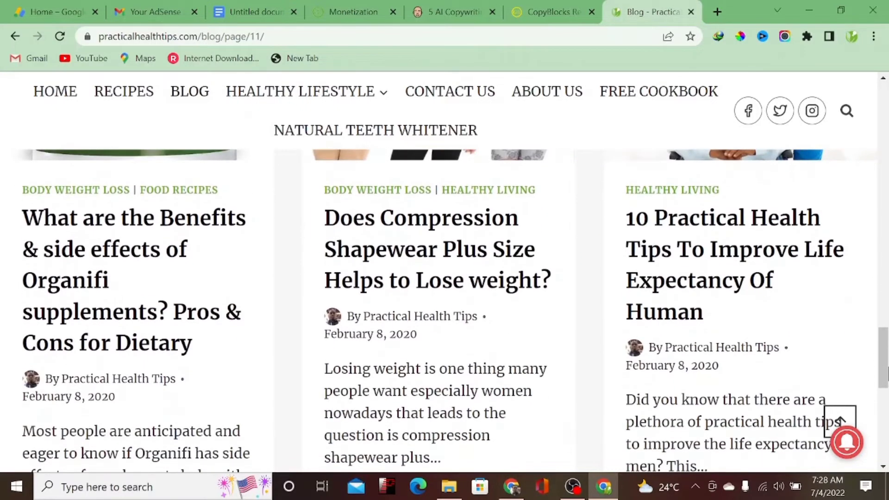
{"action": "scroll", "scroll_direction": "down", "scroll_amount": 3}
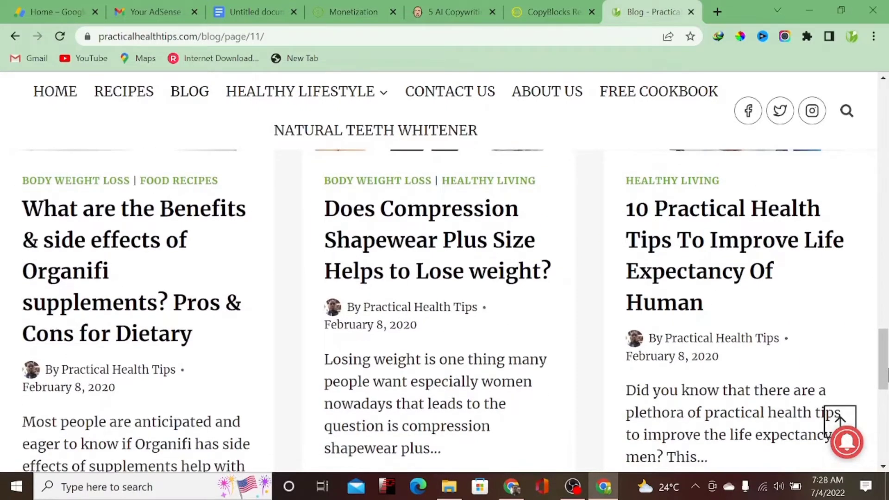
{"action": "scroll", "scroll_direction": "down", "scroll_amount": 3}
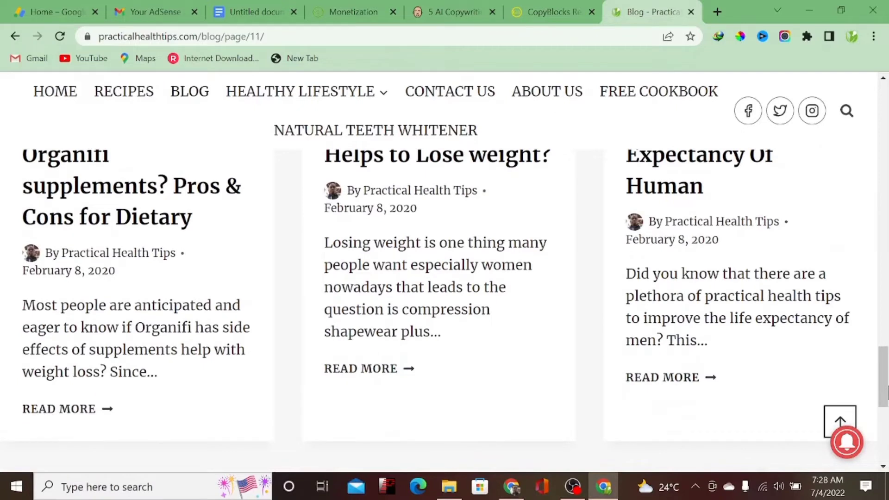
{"action": "scroll", "scroll_direction": "down", "scroll_amount": 3}
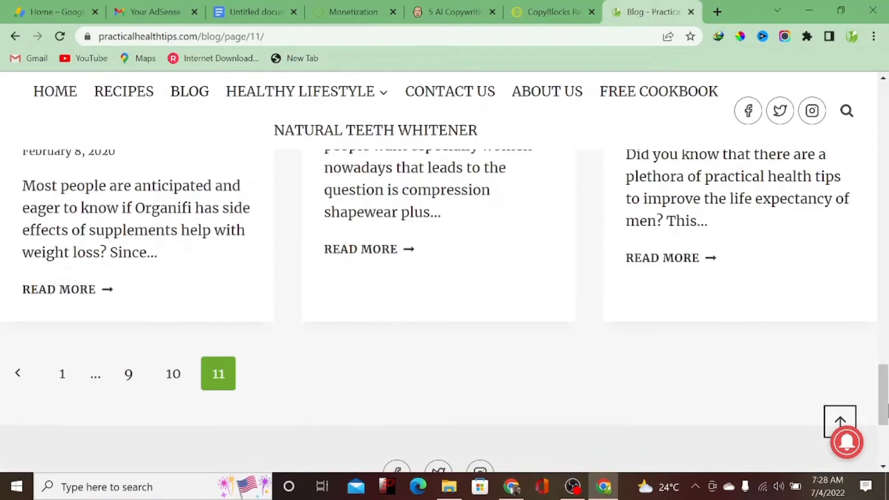
{"action": "scroll", "scroll_direction": "down", "scroll_amount": 3}
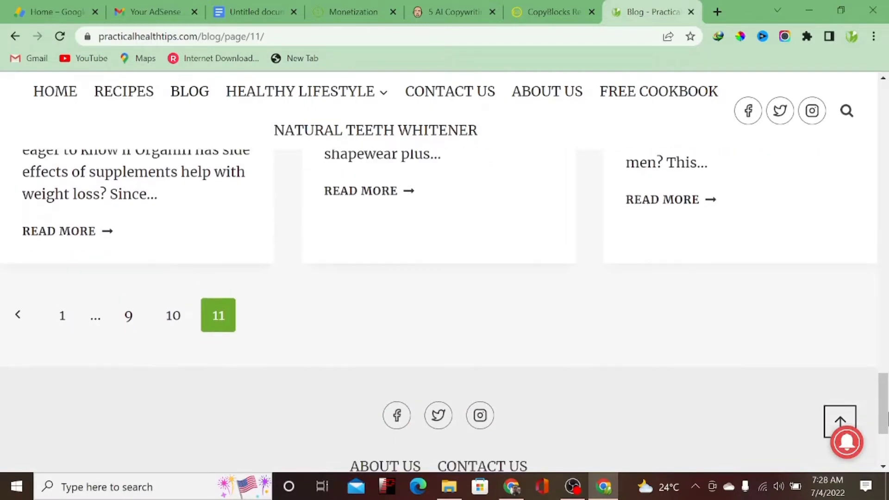
{"action": "scroll", "scroll_direction": "up", "scroll_amount": 3}
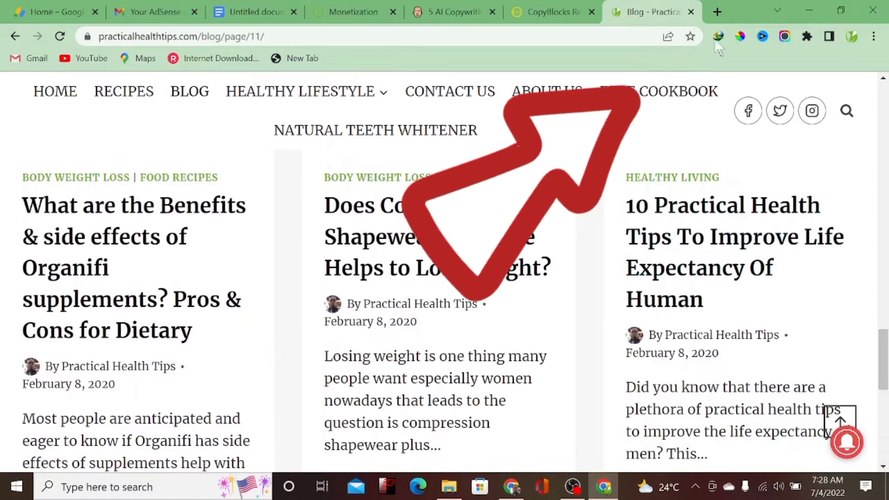
{"action": "mouse_move", "coordinate": [720, 146]}
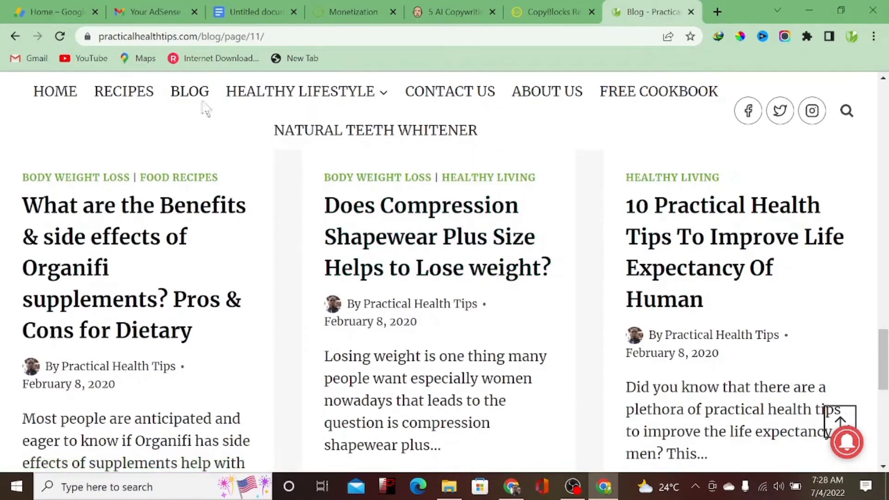
Read the AdSense rejection email in the Your AdSense Gmail tab to its end.
{"action": "left_click", "coordinate": [153, 11]}
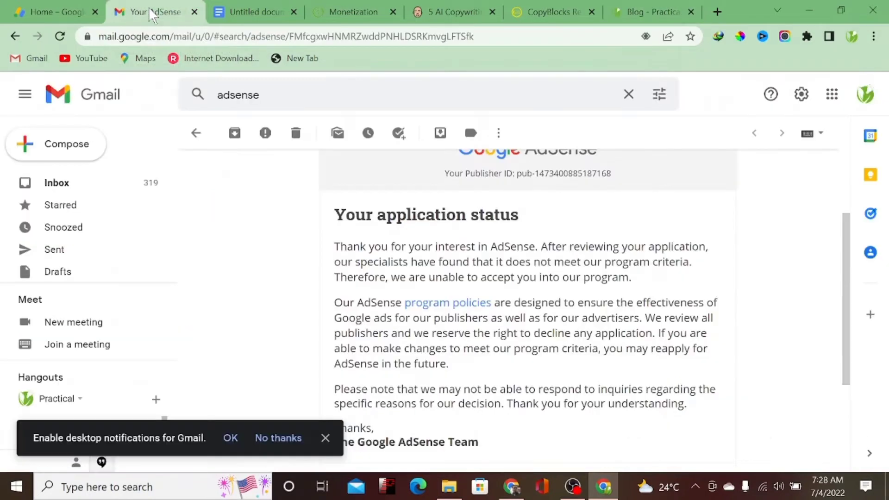
{"action": "mouse_move", "coordinate": [437, 298]}
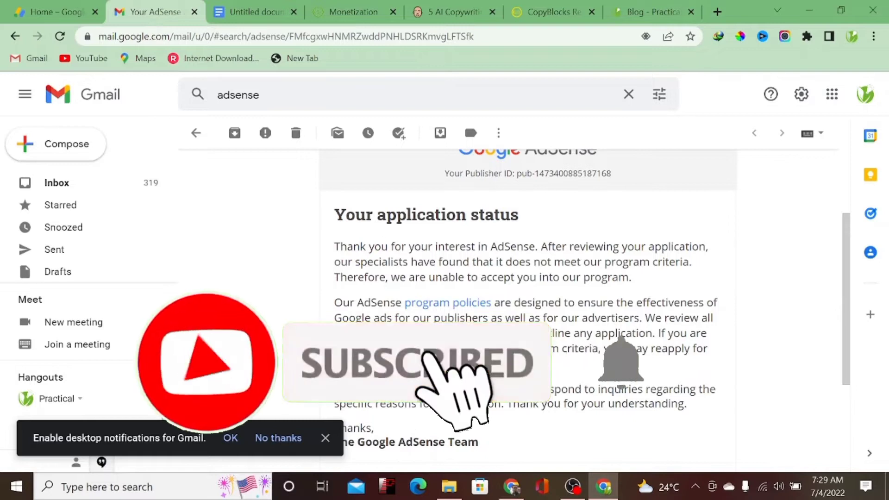
{"action": "mouse_move", "coordinate": [621, 363]}
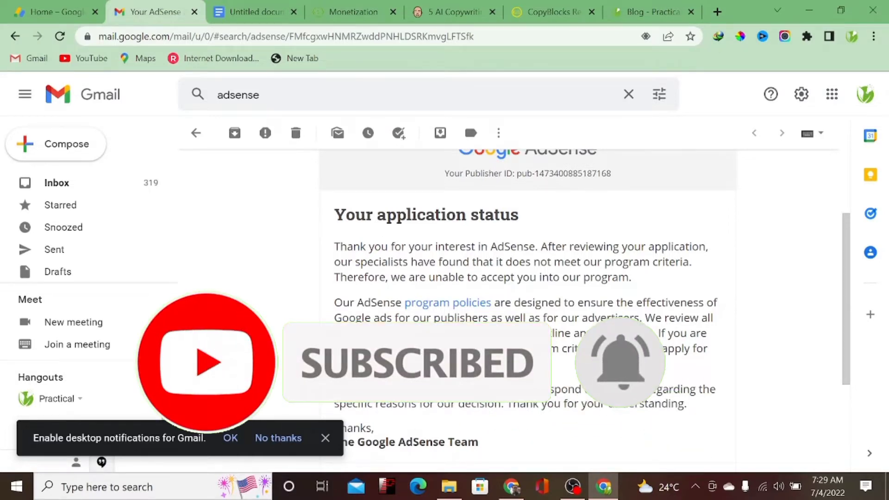
{"action": "scroll", "scroll_direction": "down", "scroll_amount": 3}
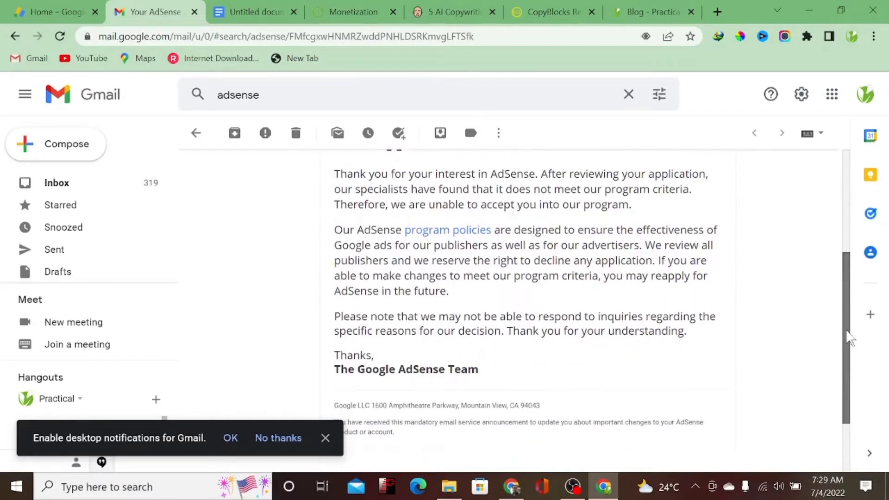
{"action": "scroll", "scroll_direction": "up", "scroll_amount": 3}
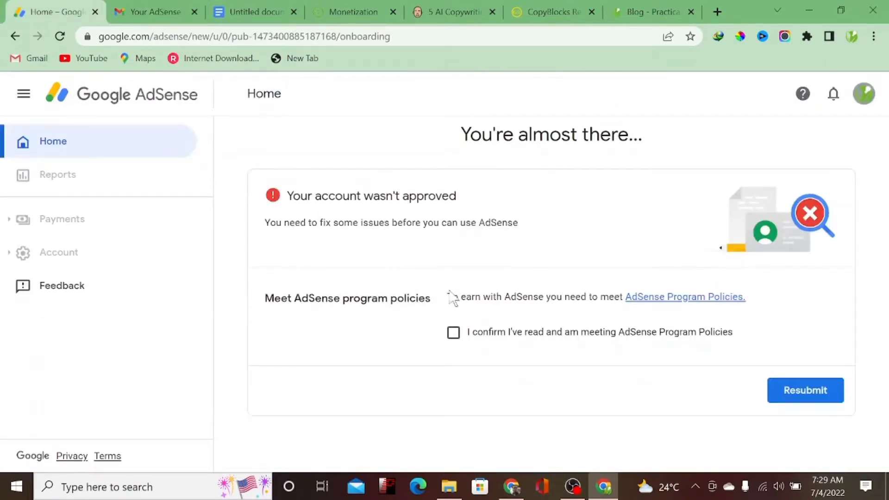
{"action": "mouse_move", "coordinate": [464, 324]}
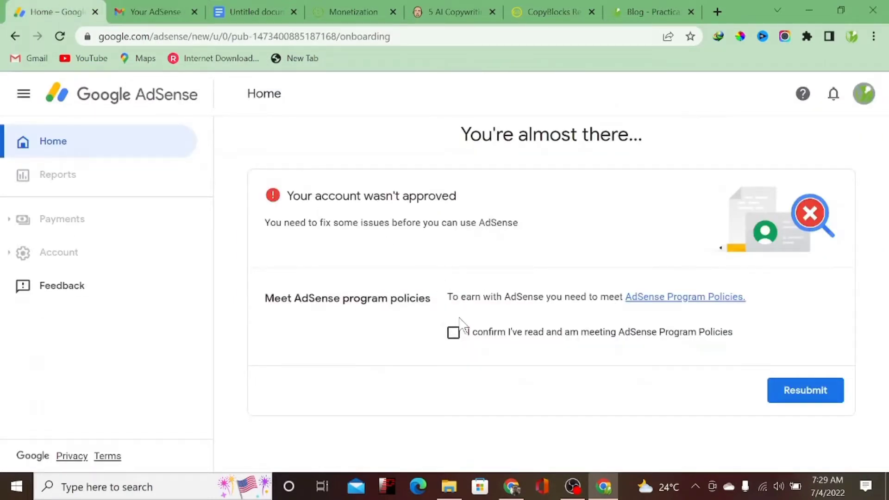
{"action": "mouse_move", "coordinate": [459, 321]}
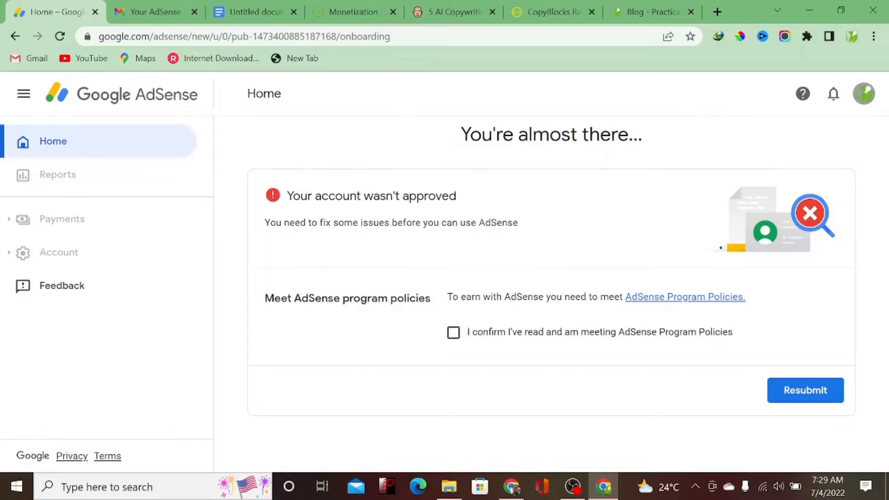
View Ezoic's Platform Quality rejection page, glance at the AdSense email, then return.
{"action": "left_click", "coordinate": [353, 12]}
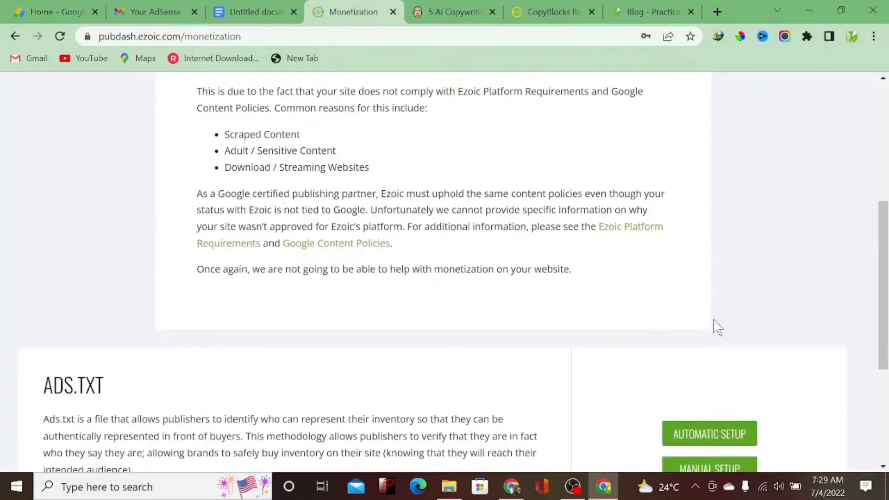
{"action": "scroll", "scroll_direction": "up", "scroll_amount": 3}
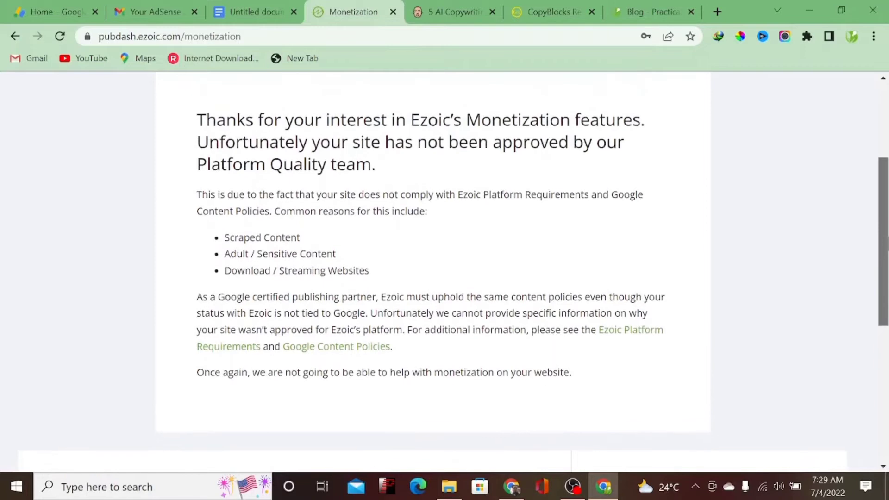
{"action": "scroll", "scroll_direction": "up", "scroll_amount": 3}
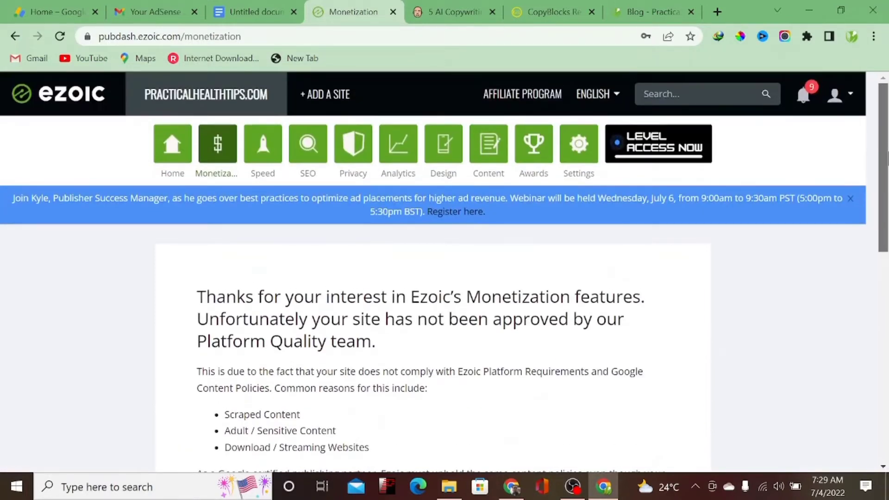
{"action": "scroll", "scroll_direction": "down", "scroll_amount": 3}
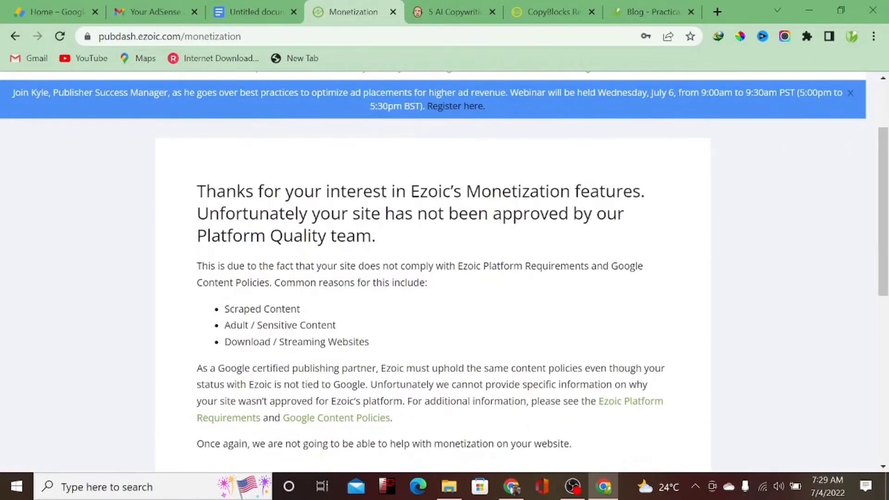
{"action": "mouse_move", "coordinate": [305, 315]}
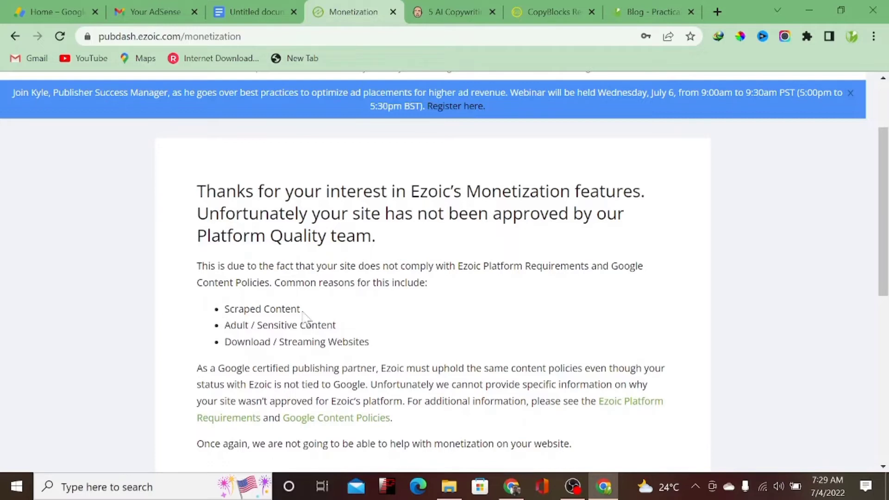
{"action": "mouse_move", "coordinate": [304, 317]}
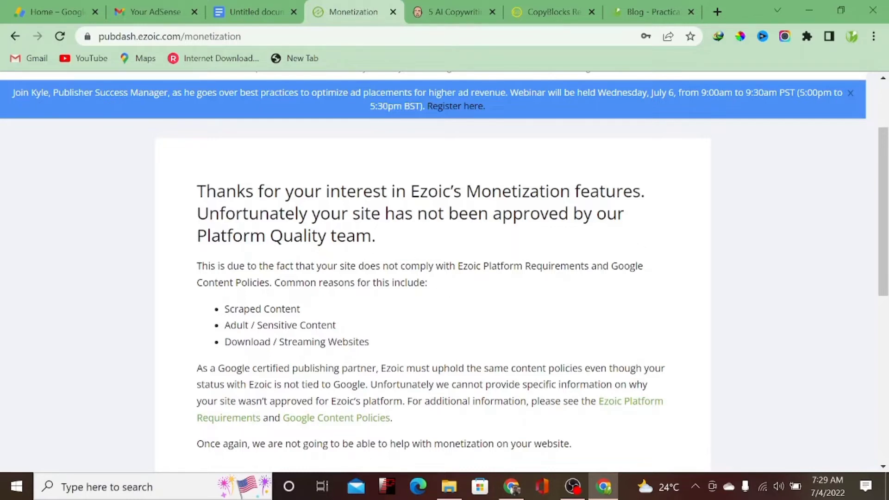
{"action": "mouse_move", "coordinate": [379, 337]}
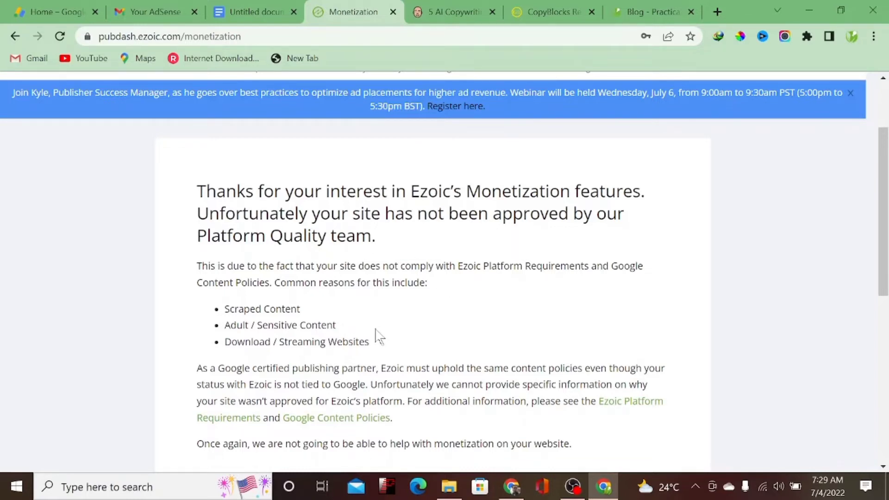
{"action": "mouse_move", "coordinate": [369, 309]}
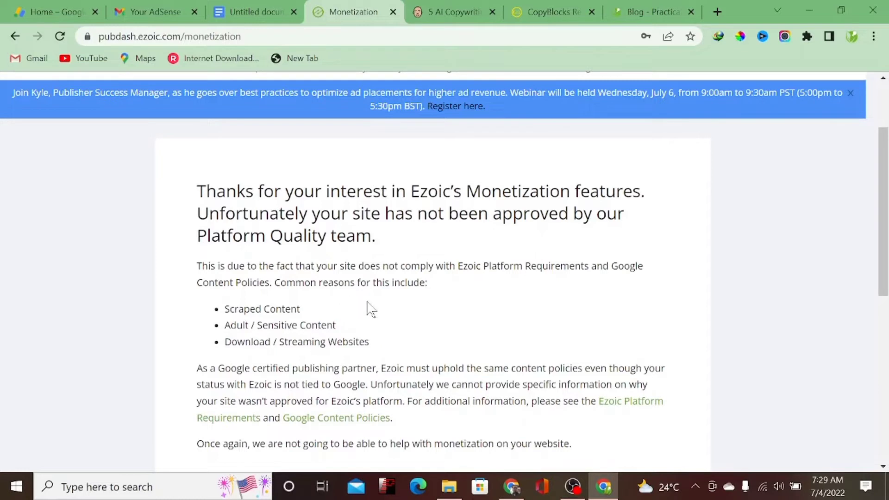
{"action": "mouse_move", "coordinate": [289, 116]}
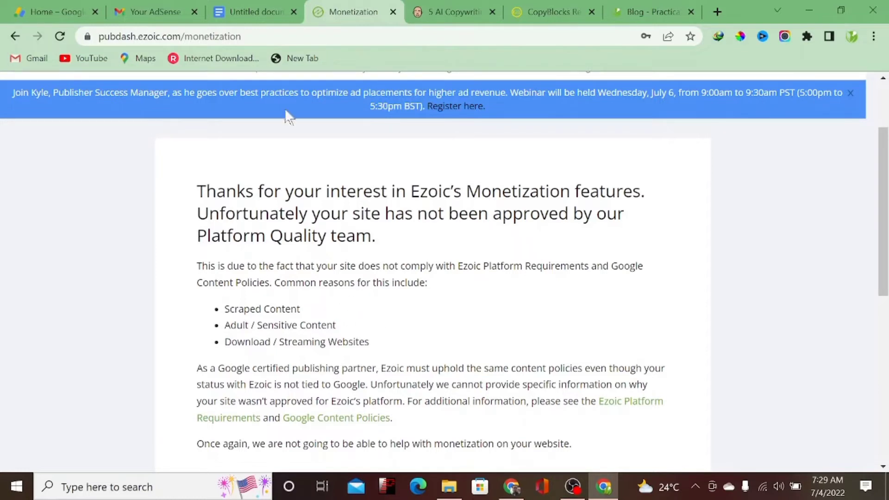
{"action": "left_click", "coordinate": [148, 11]}
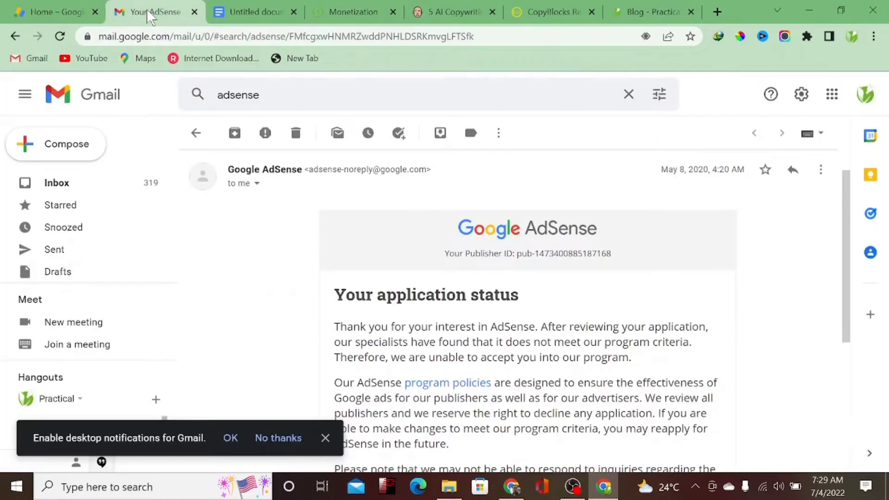
{"action": "left_click", "coordinate": [351, 11]}
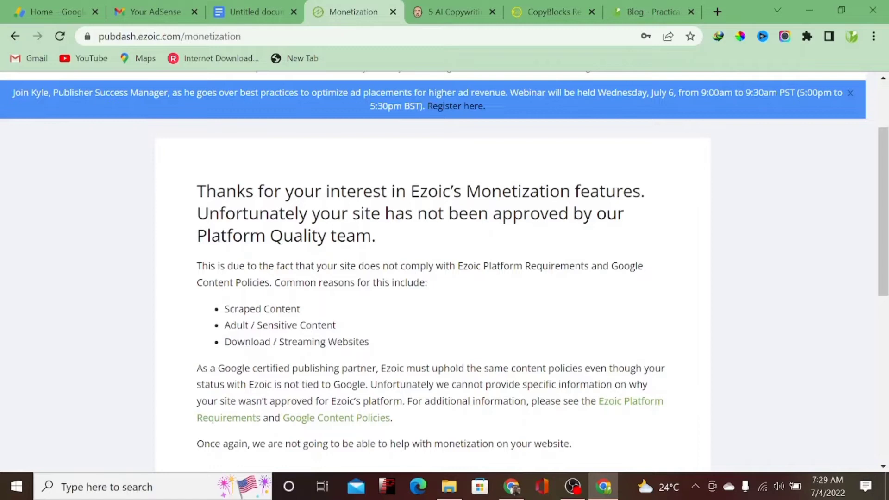
{"action": "mouse_move", "coordinate": [460, 323]}
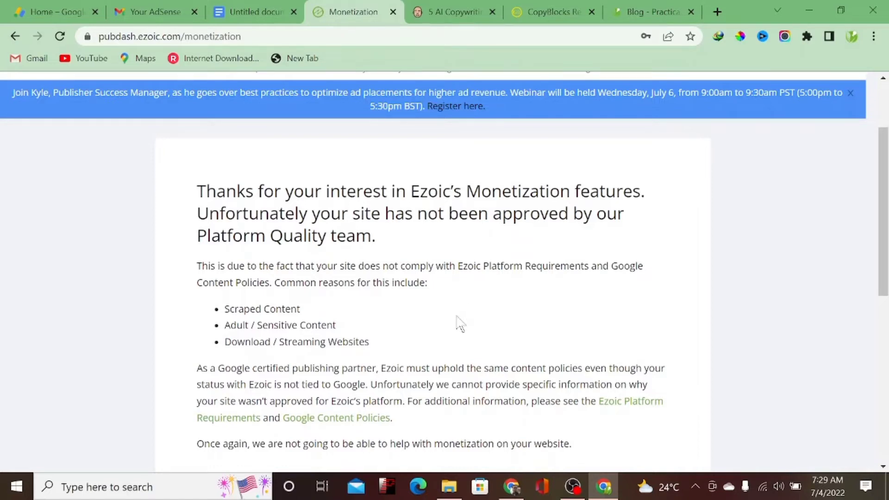
{"action": "mouse_move", "coordinate": [644, 14]}
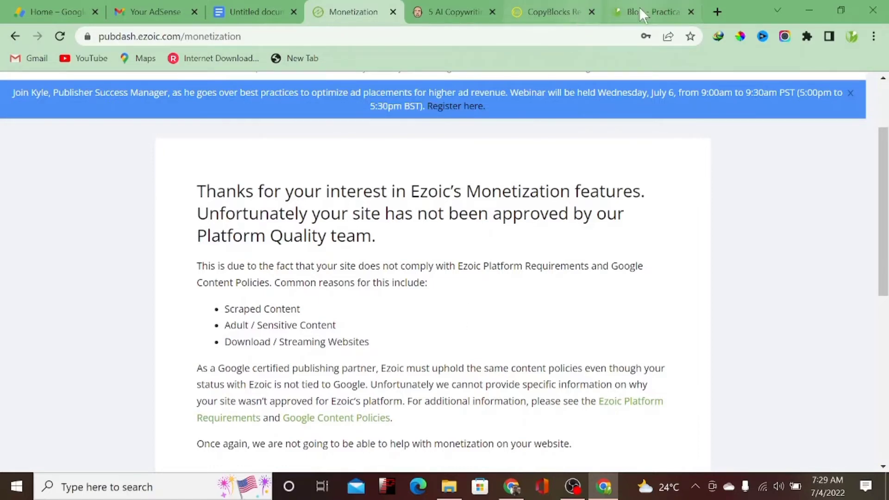
Return to blog page 11 and scroll through its February 2020 fitness posts.
{"action": "left_click", "coordinate": [647, 12]}
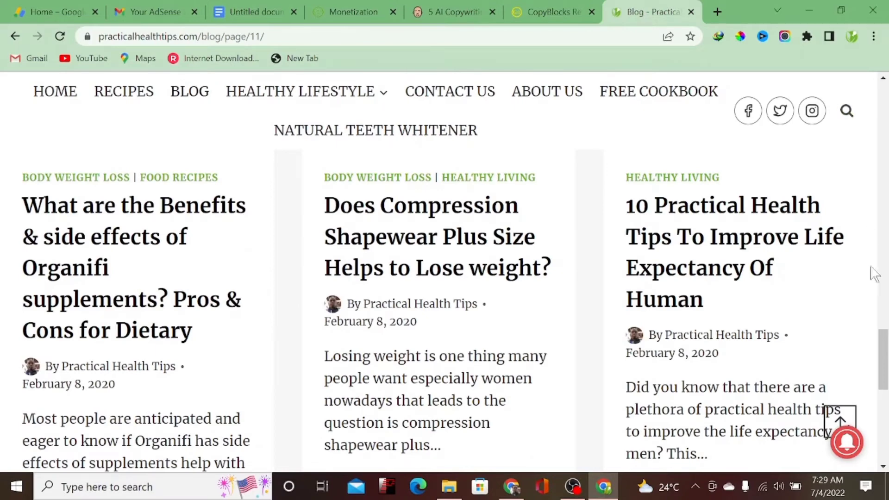
{"action": "scroll", "scroll_direction": "down", "scroll_amount": 3}
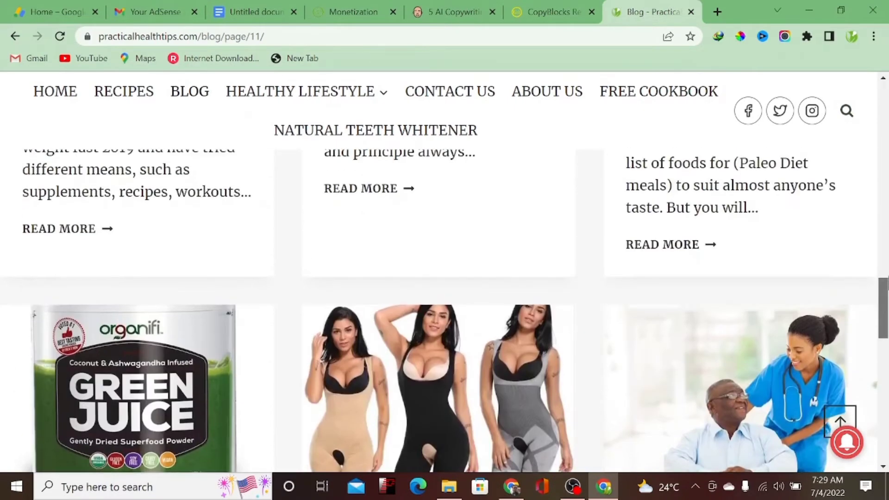
{"action": "scroll", "scroll_direction": "down", "scroll_amount": 3}
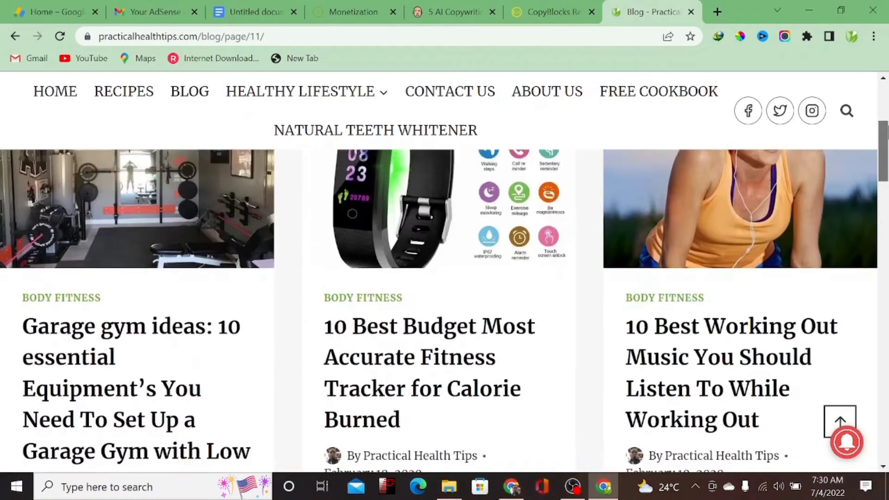
{"action": "scroll", "scroll_direction": "down", "scroll_amount": 3}
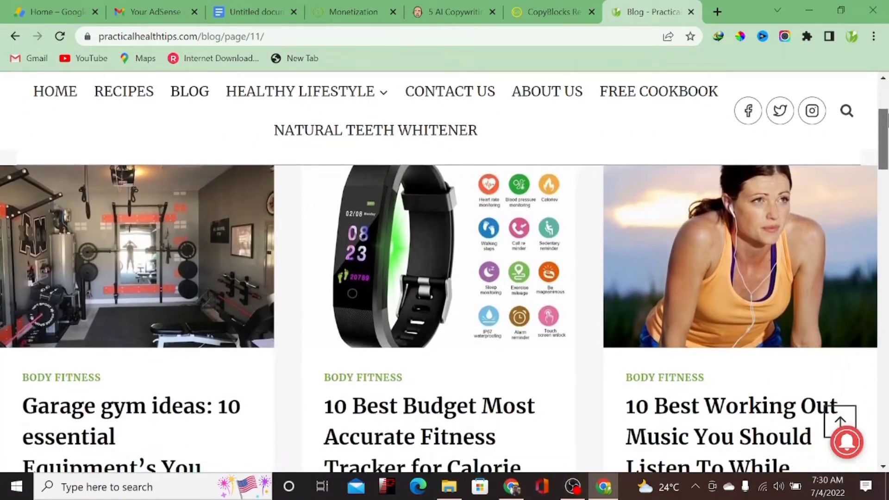
{"action": "scroll", "scroll_direction": "down", "scroll_amount": 3}
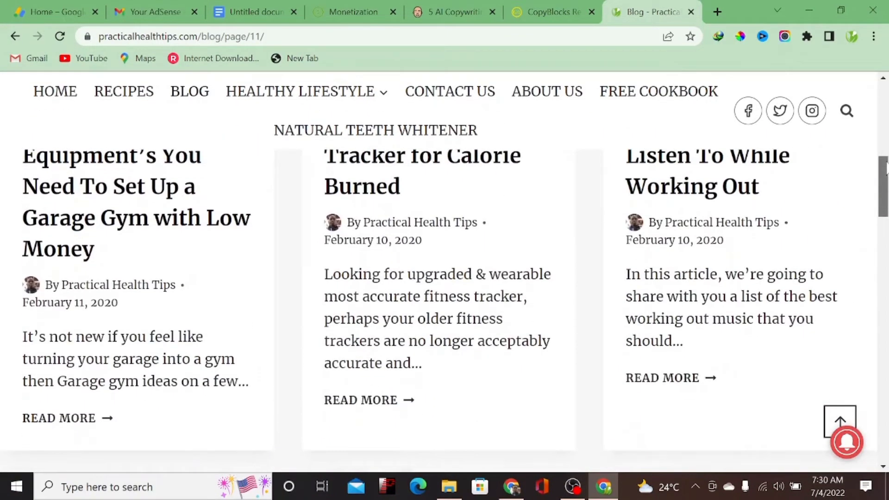
{"action": "scroll", "scroll_direction": "down", "scroll_amount": 3}
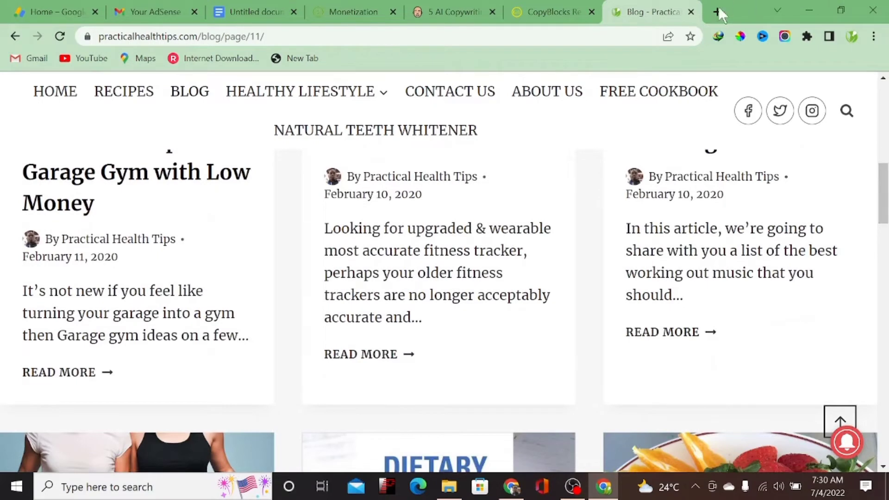
Open a new tab and go to fiverr.com.
{"action": "left_click", "coordinate": [717, 11]}
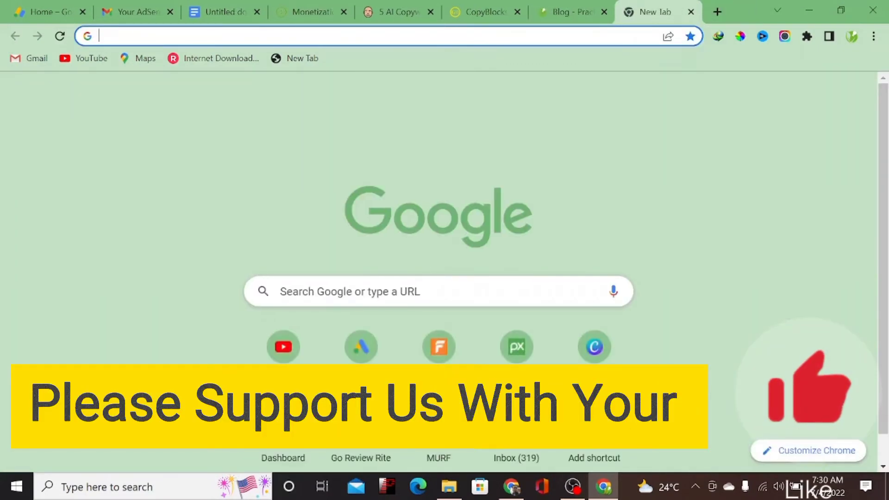
{"action": "type", "text": "flexclip.com"}
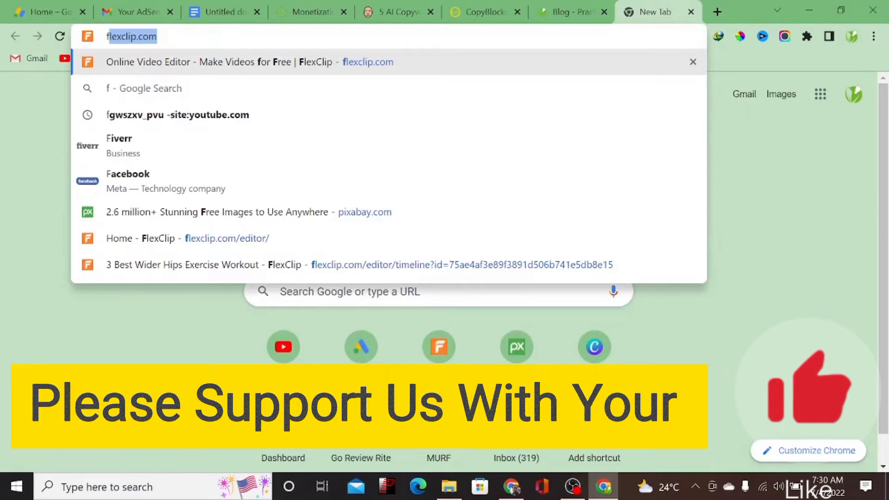
{"action": "type", "text": "fiverr"}
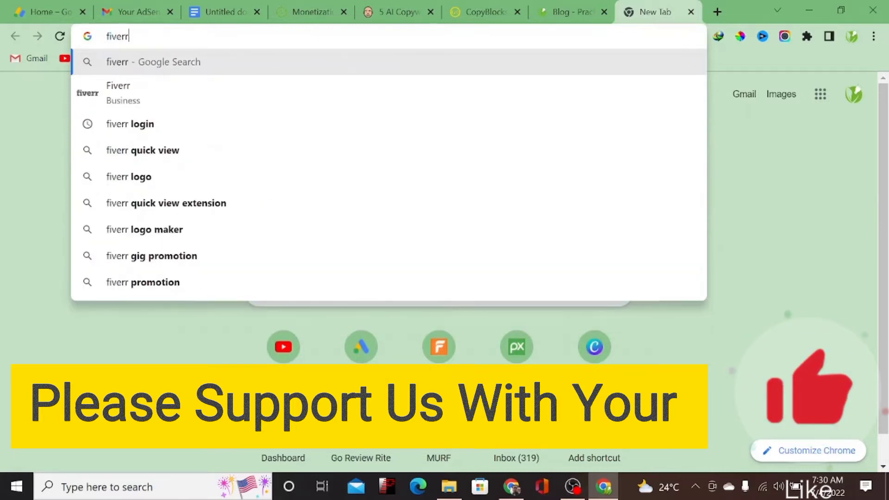
{"action": "type", "text": ".com"}
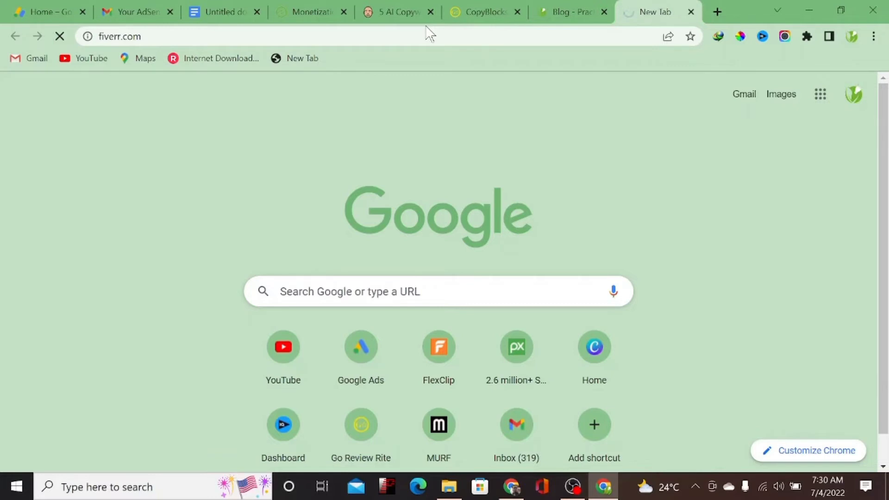
{"action": "mouse_move", "coordinate": [464, 31]}
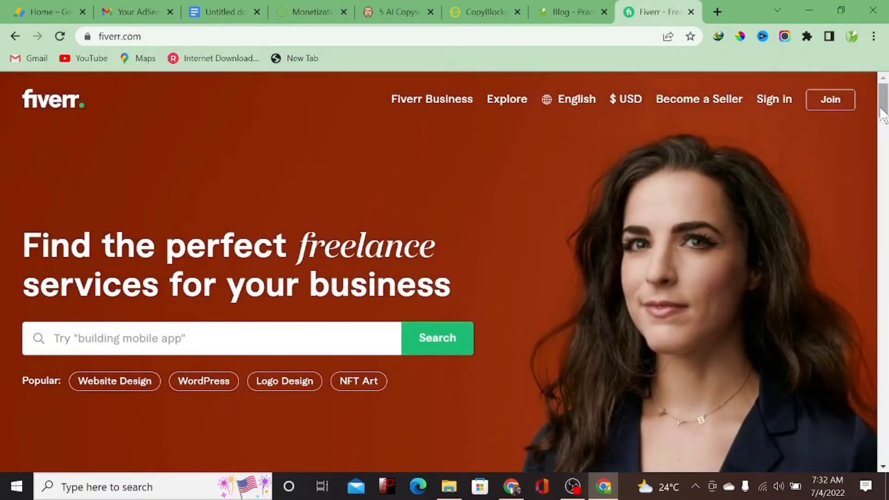
Scroll up and down through the Fiverr marketplace homepage's services.
{"action": "scroll", "scroll_direction": "down", "scroll_amount": 3}
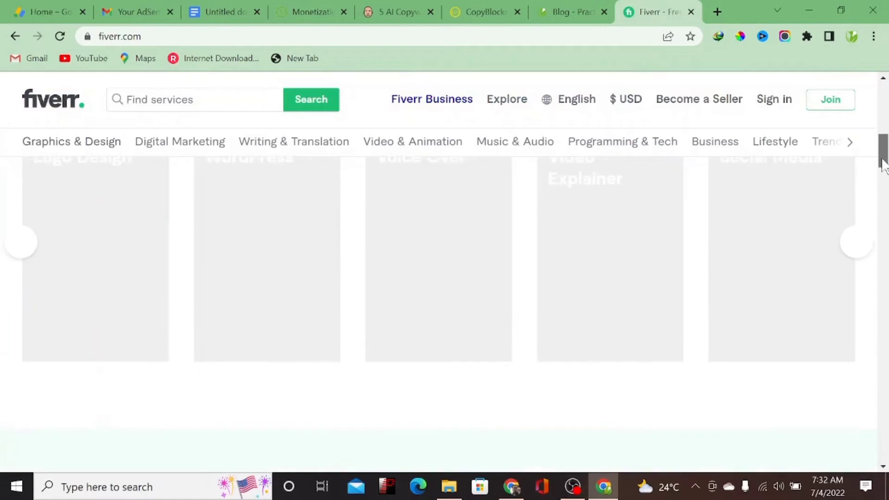
{"action": "scroll", "scroll_direction": "down", "scroll_amount": 3}
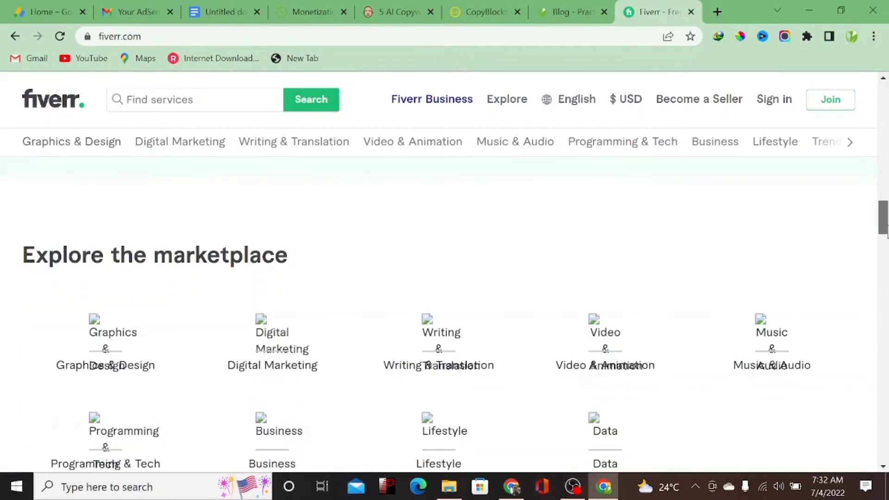
{"action": "scroll", "scroll_direction": "up", "scroll_amount": 3}
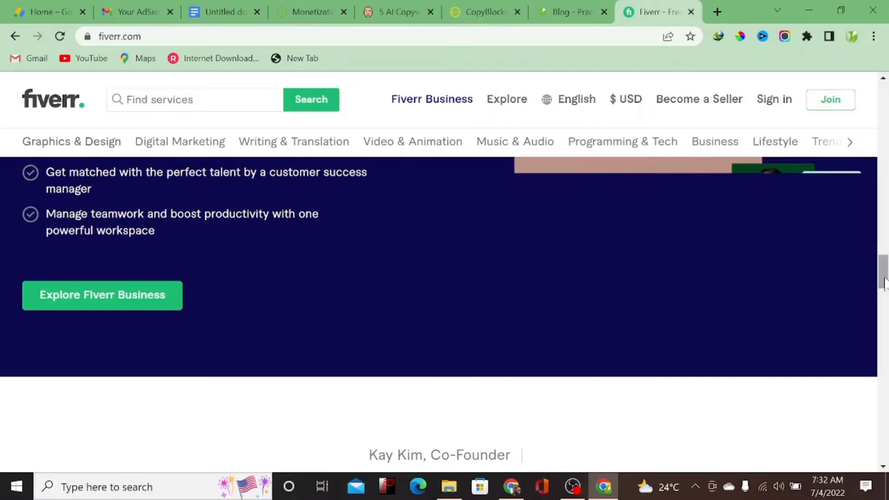
{"action": "scroll", "scroll_direction": "down", "scroll_amount": 3}
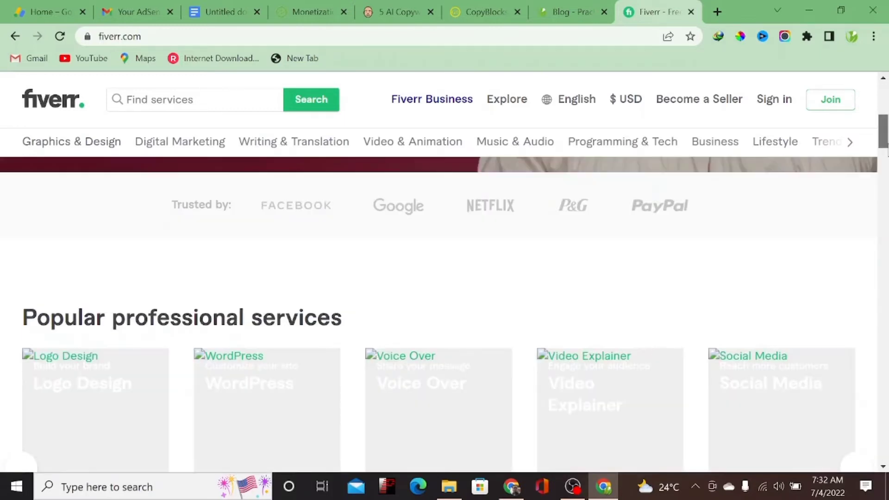
{"action": "scroll", "scroll_direction": "up", "scroll_amount": 3}
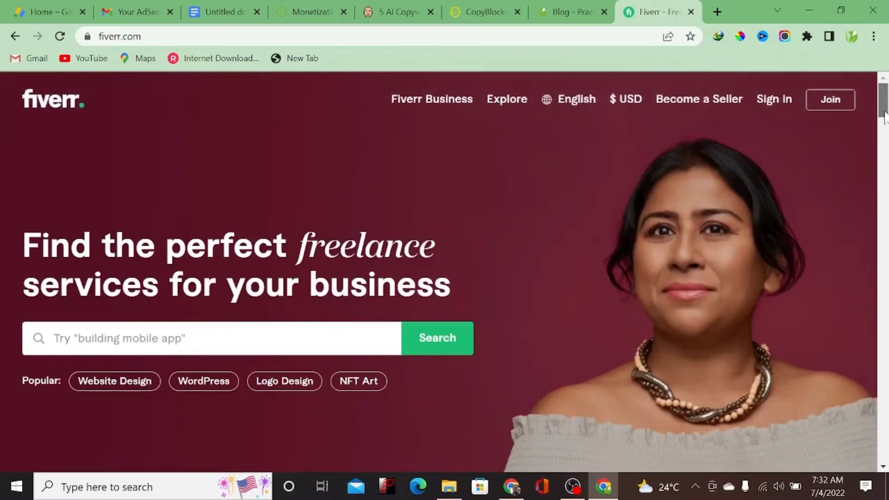
{"action": "scroll", "scroll_direction": "down", "scroll_amount": 3}
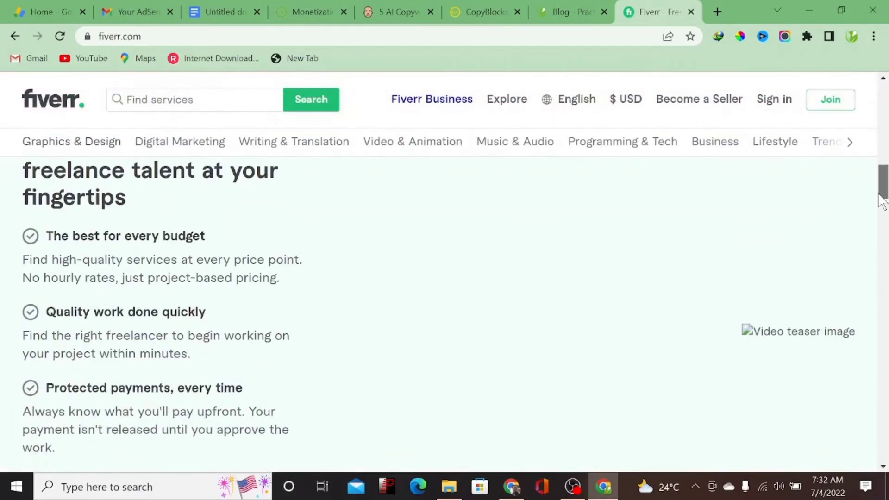
{"action": "scroll", "scroll_direction": "up", "scroll_amount": 3}
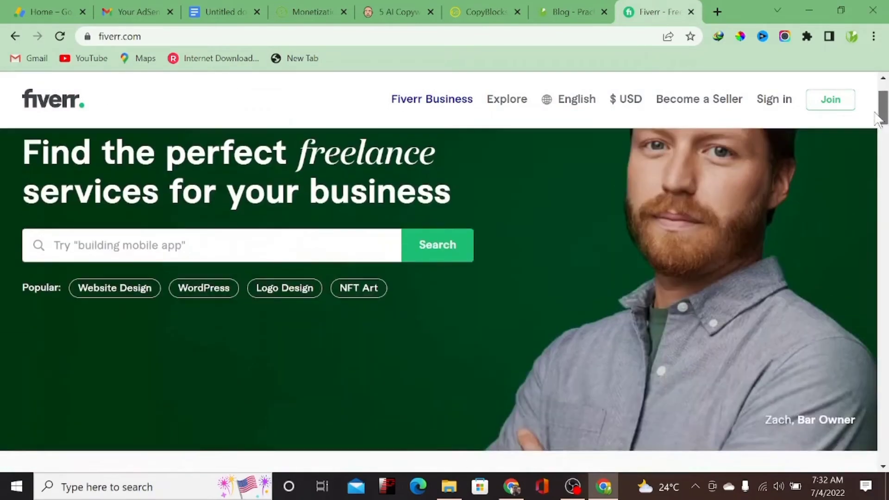
{"action": "scroll", "scroll_direction": "up", "scroll_amount": 3}
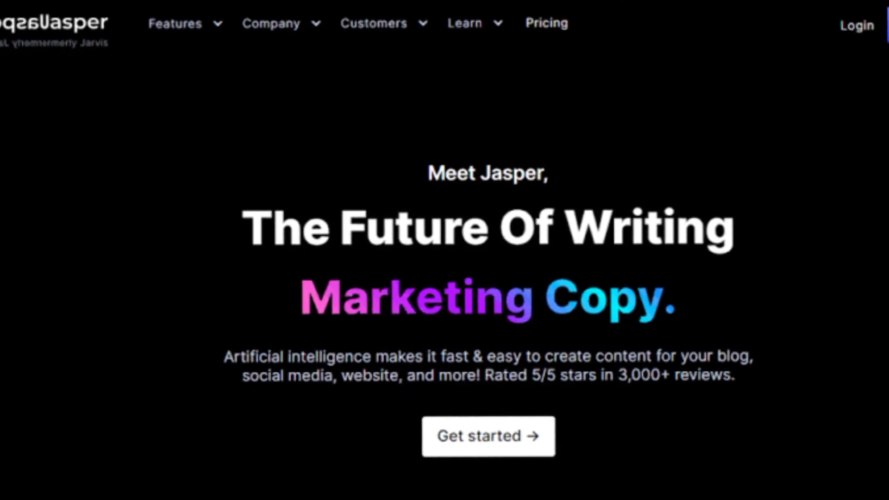
{"action": "left_click", "coordinate": [658, 11]}
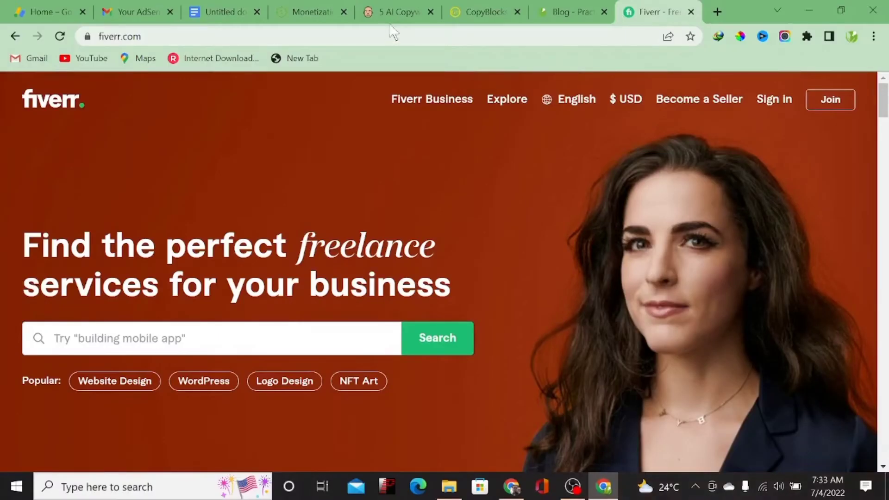
{"action": "mouse_move", "coordinate": [483, 11]}
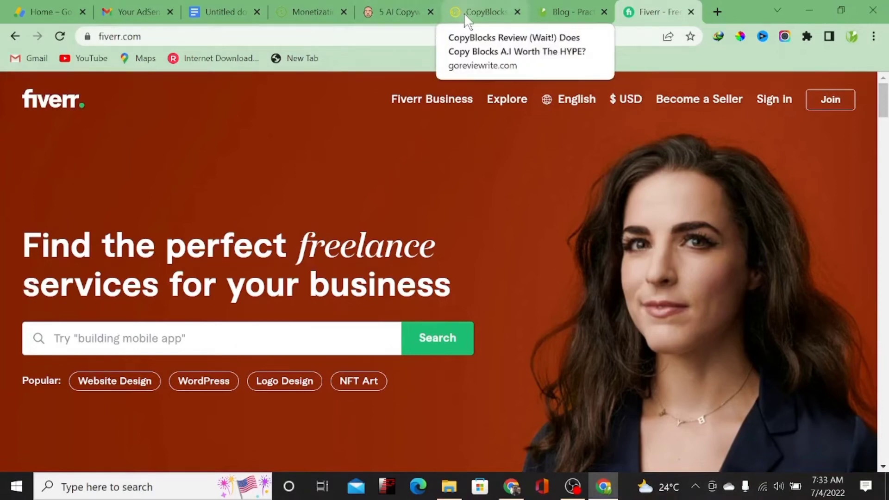
{"action": "mouse_move", "coordinate": [432, 174]}
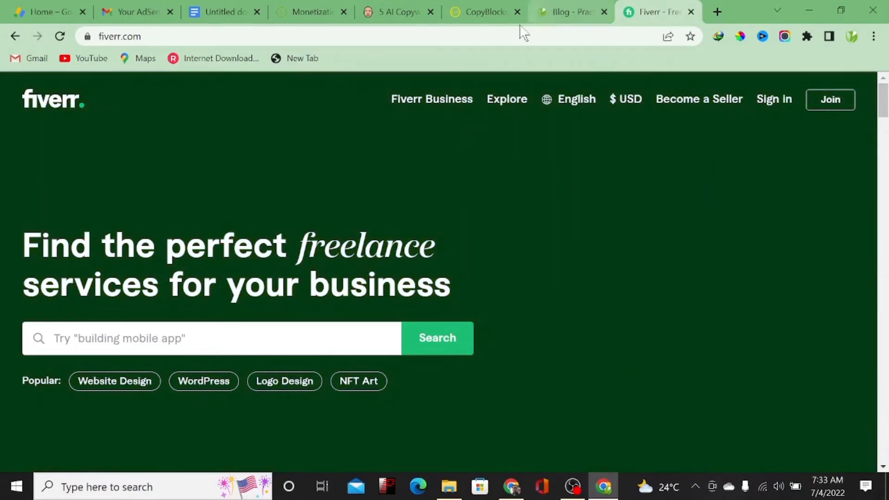
{"action": "mouse_move", "coordinate": [482, 11]}
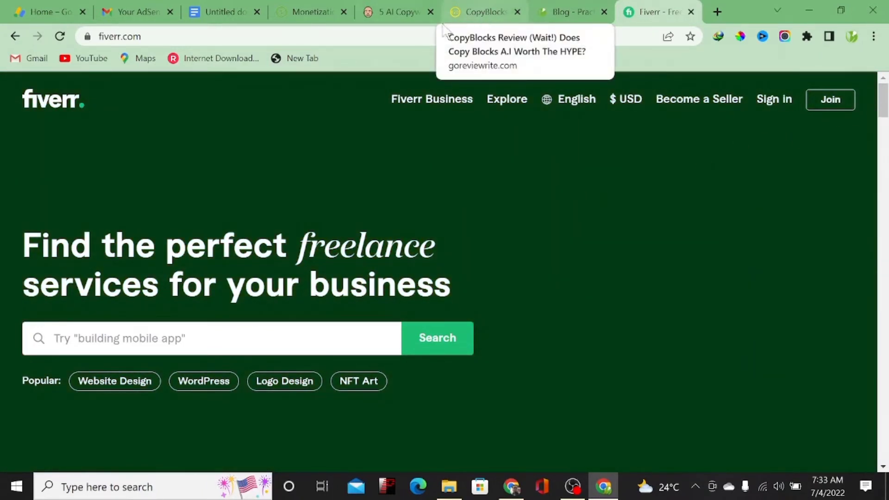
{"action": "mouse_move", "coordinate": [439, 31]}
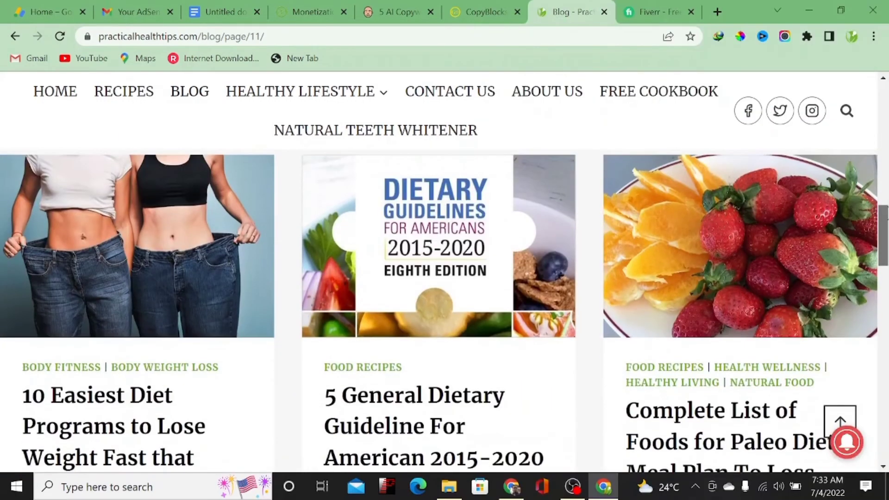
Browse blog page 11 again, then jump to the first /blog/ page of newest posts.
{"action": "scroll", "scroll_direction": "down", "scroll_amount": 3}
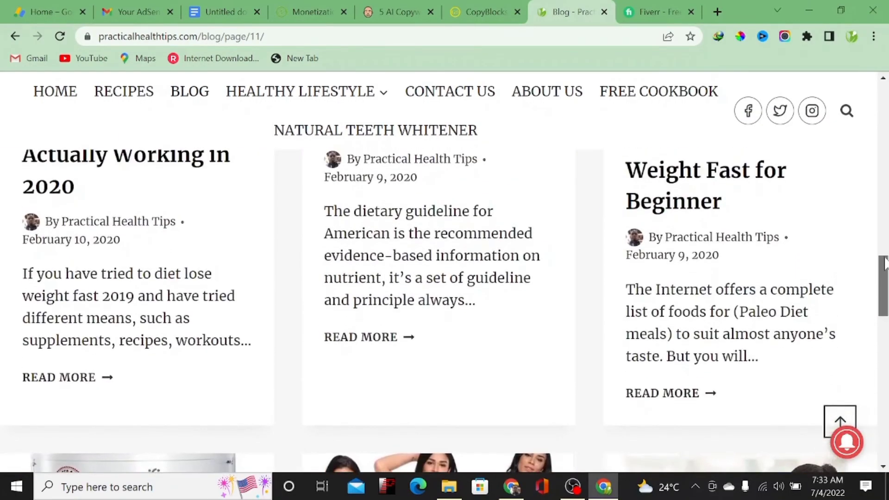
{"action": "scroll", "scroll_direction": "up", "scroll_amount": 3}
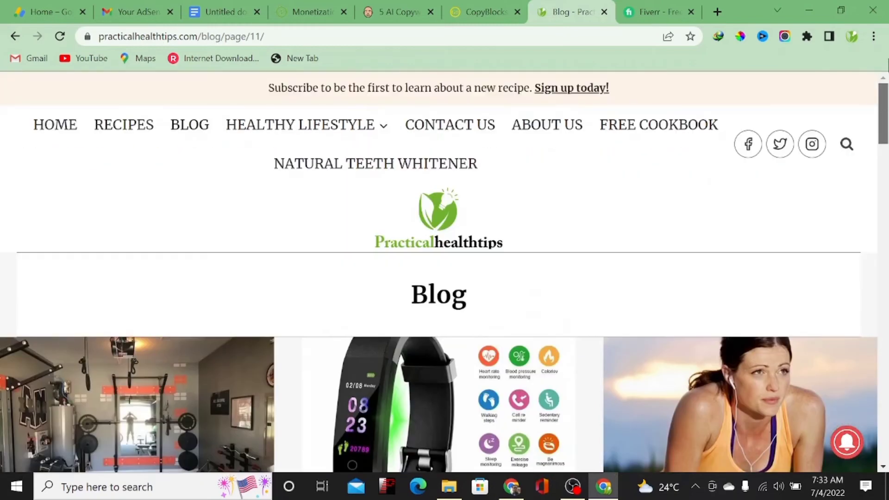
{"action": "scroll", "scroll_direction": "down", "scroll_amount": 3}
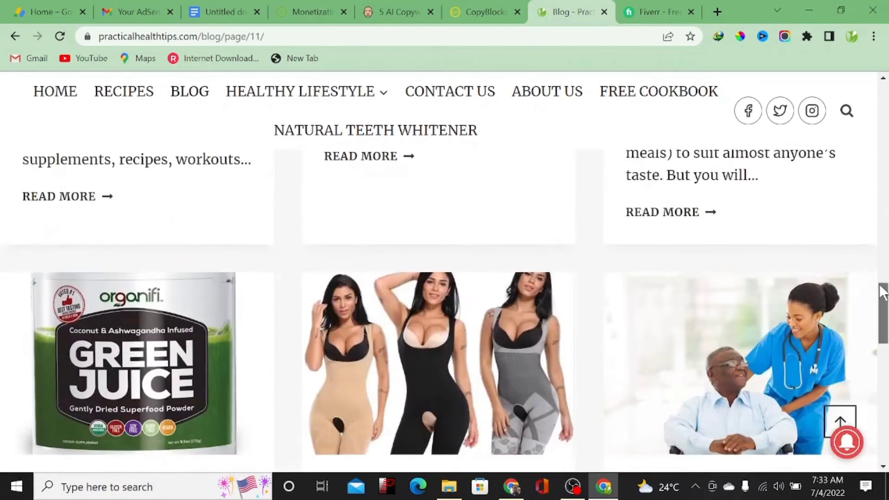
{"action": "scroll", "scroll_direction": "down", "scroll_amount": 3}
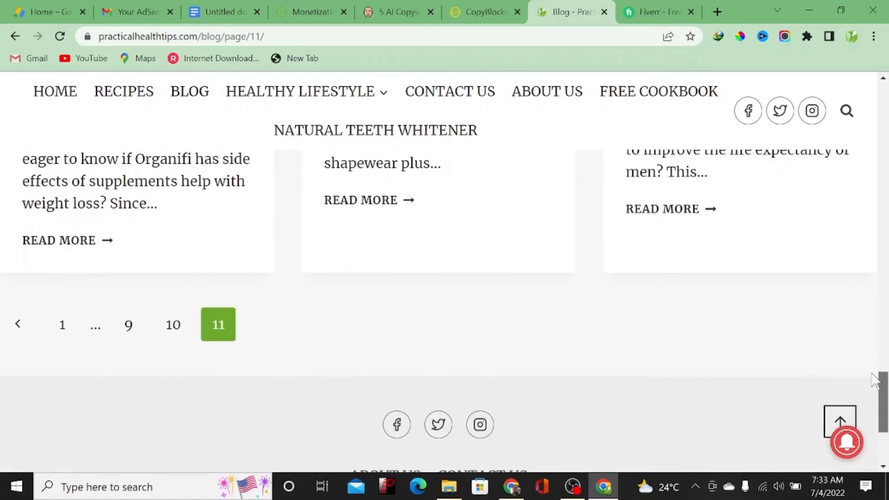
{"action": "scroll", "scroll_direction": "up", "scroll_amount": 3}
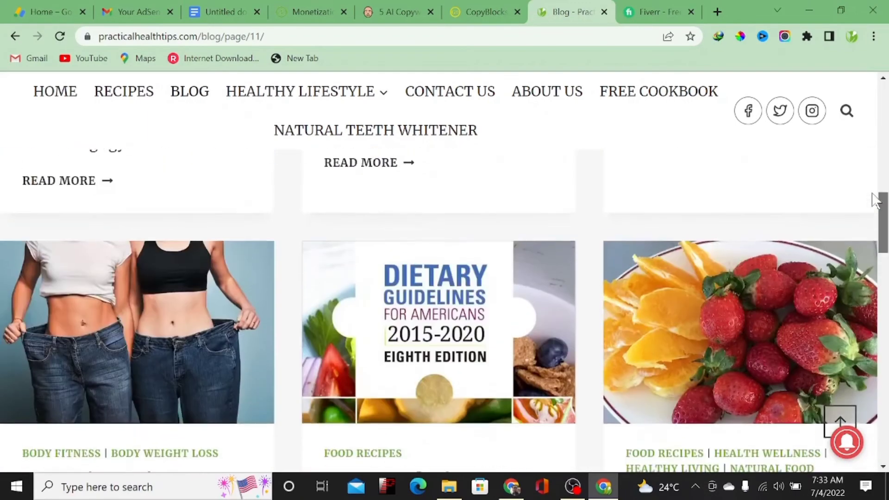
{"action": "scroll", "scroll_direction": "down", "scroll_amount": 3}
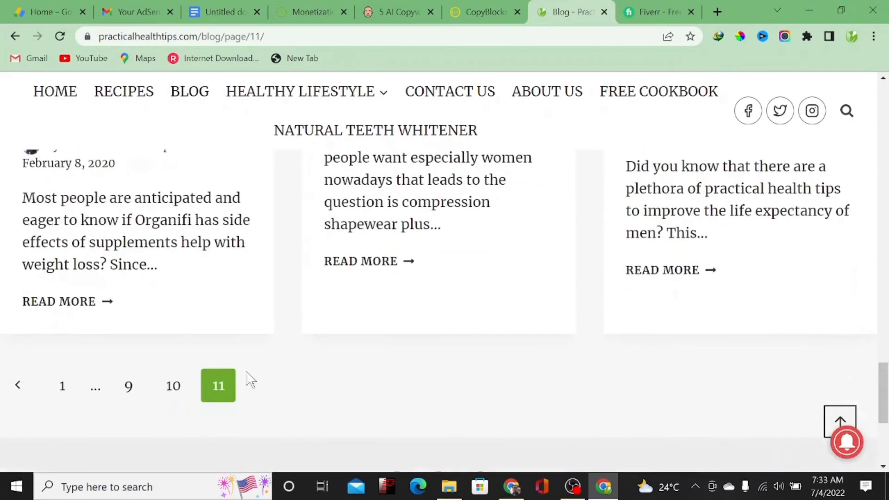
{"action": "left_click", "coordinate": [62, 386]}
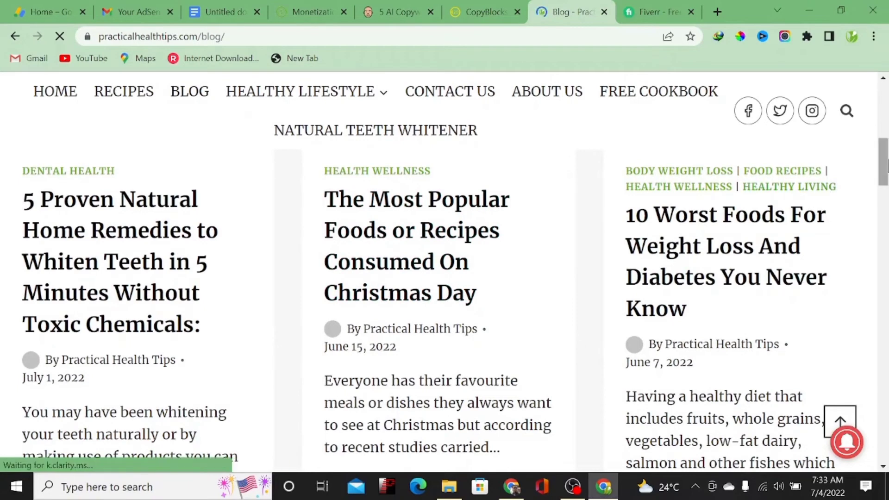
{"action": "scroll", "scroll_direction": "down", "scroll_amount": 3}
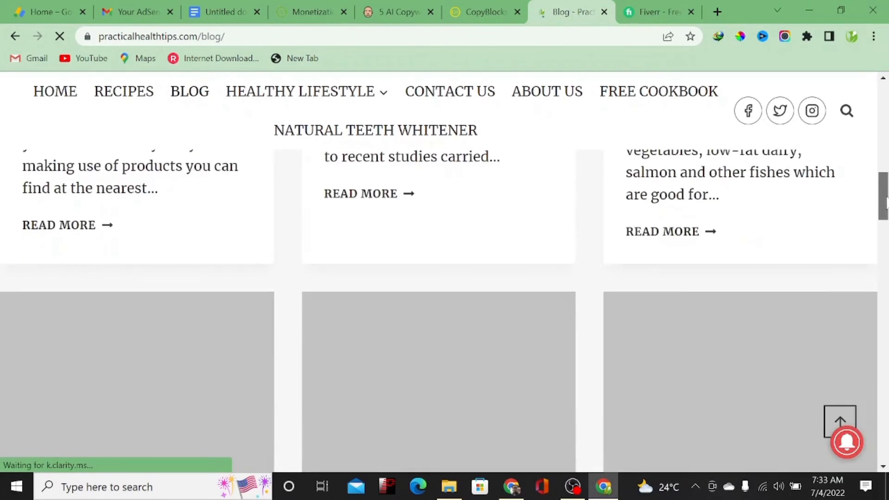
{"action": "scroll", "scroll_direction": "down", "scroll_amount": 3}
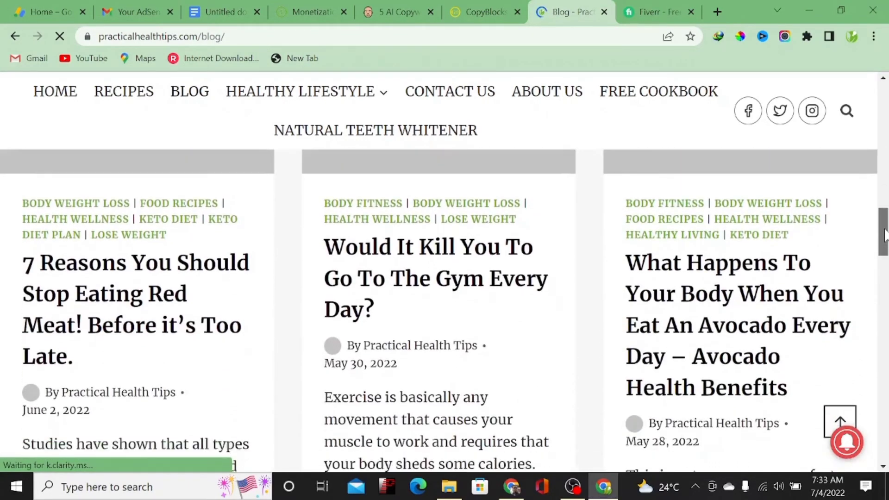
{"action": "scroll", "scroll_direction": "down", "scroll_amount": 3}
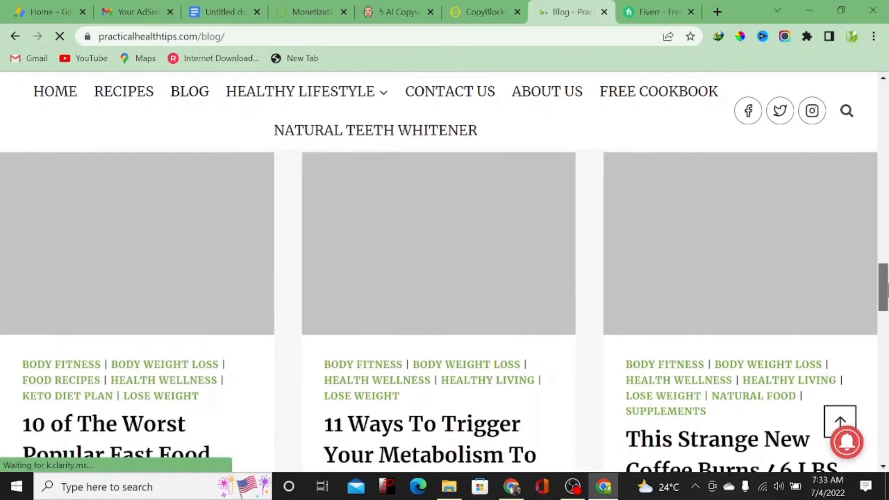
{"action": "scroll", "scroll_direction": "down", "scroll_amount": 3}
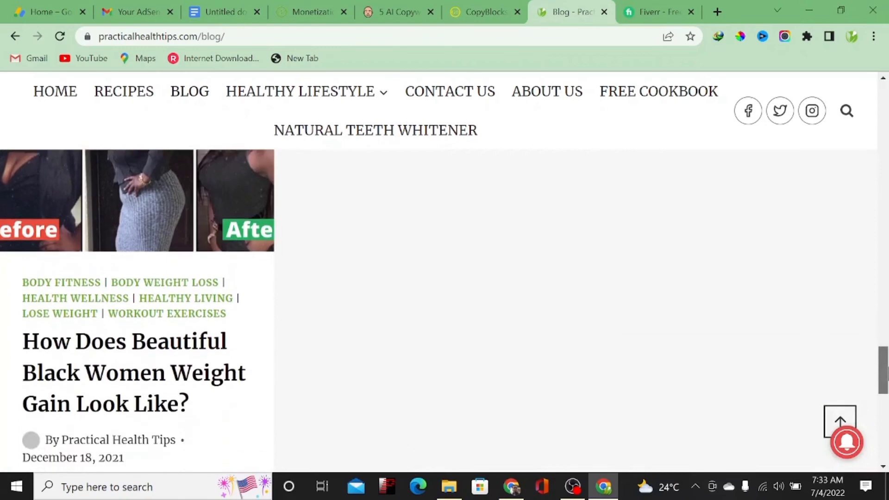
{"action": "scroll", "scroll_direction": "down", "scroll_amount": 3}
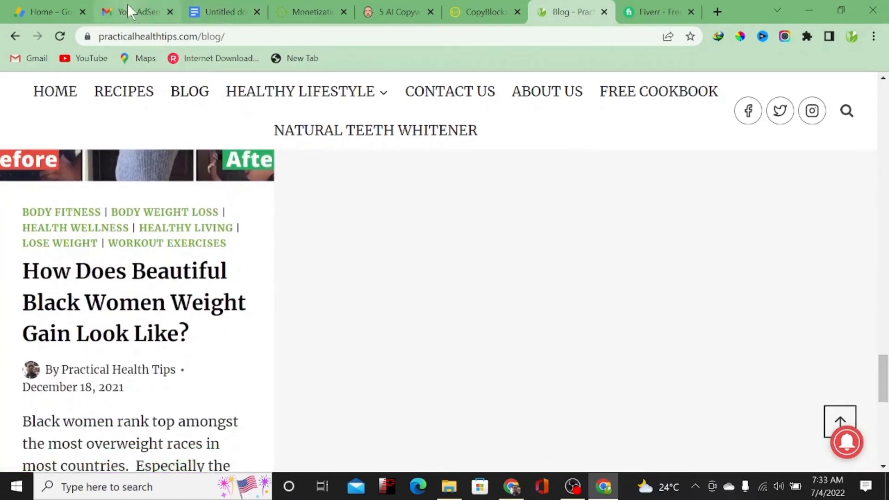
Toggle between the Gmail rejection email and AdSense Home, ending on the Resubmit status page.
{"action": "left_click", "coordinate": [136, 11]}
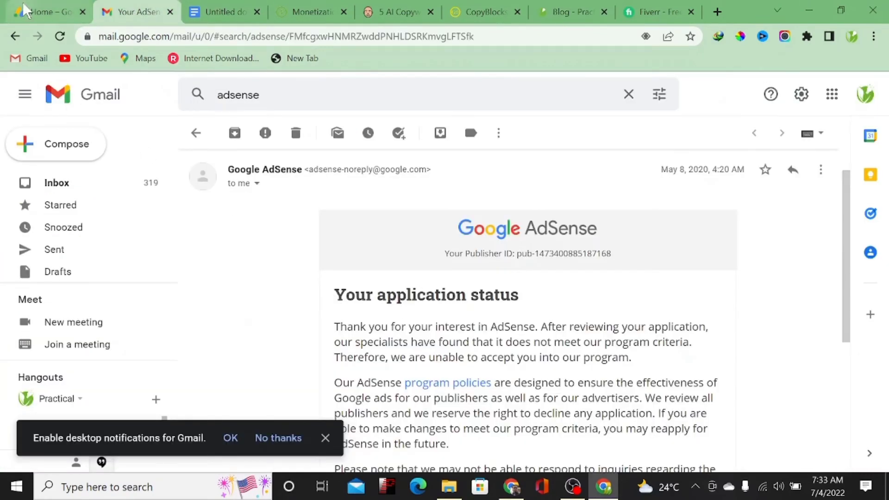
{"action": "left_click", "coordinate": [46, 11]}
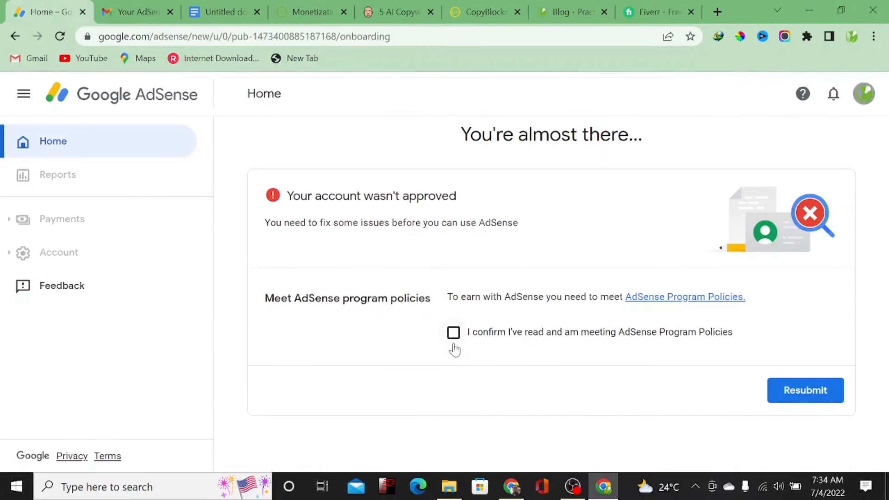
{"action": "mouse_move", "coordinate": [561, 344]}
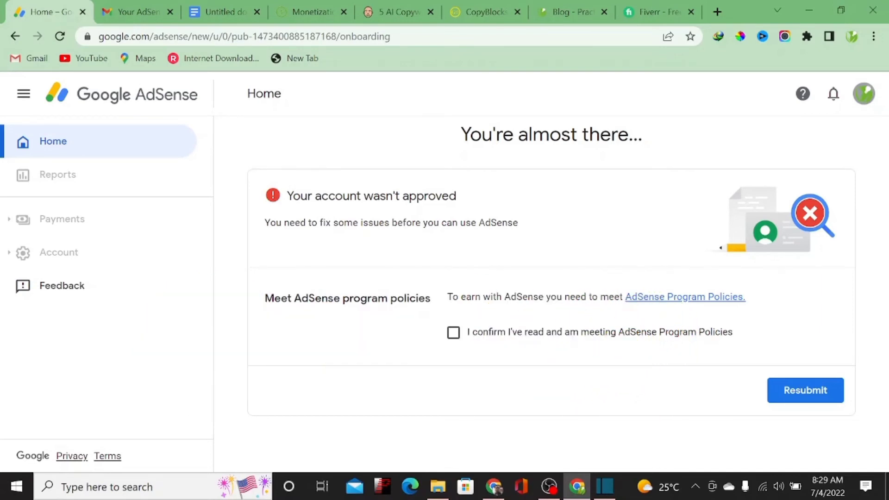
{"action": "left_click", "coordinate": [134, 11]}
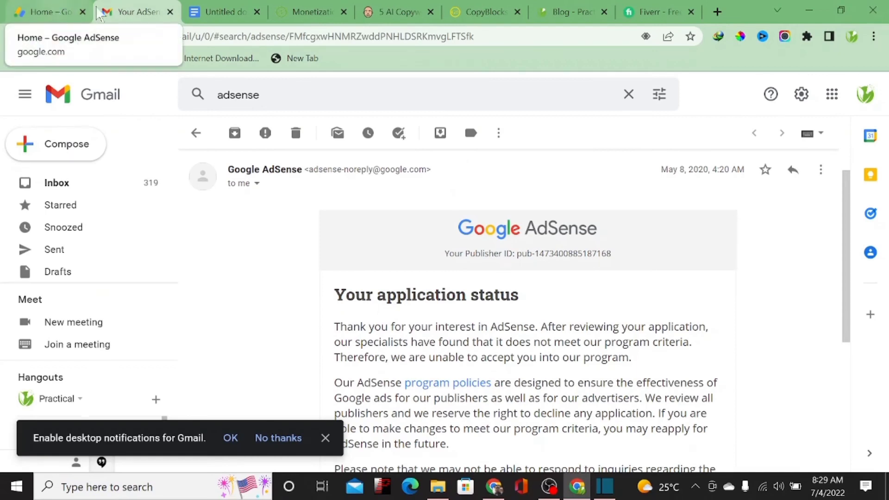
{"action": "left_click", "coordinate": [45, 11]}
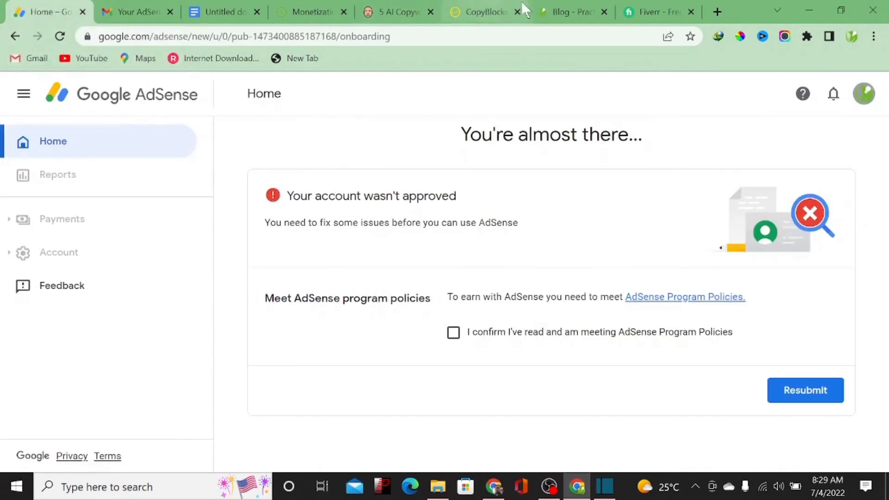
{"action": "left_click", "coordinate": [571, 11]}
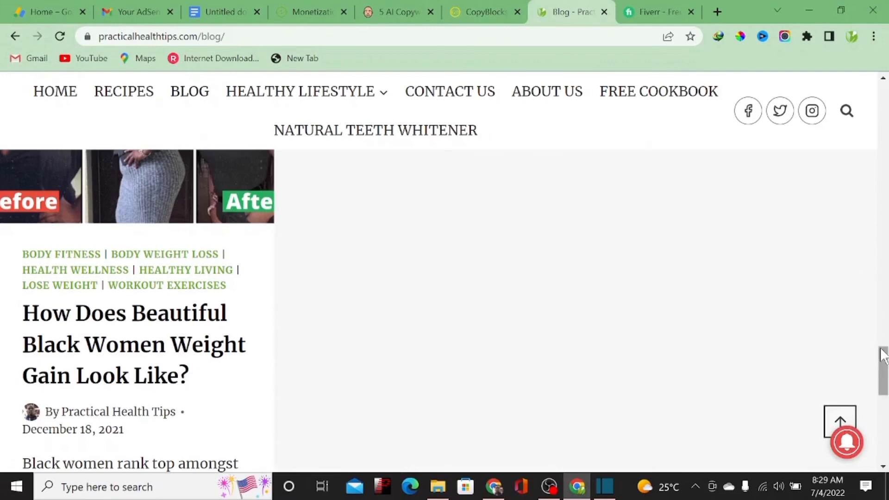
{"action": "scroll", "scroll_direction": "down", "scroll_amount": 3}
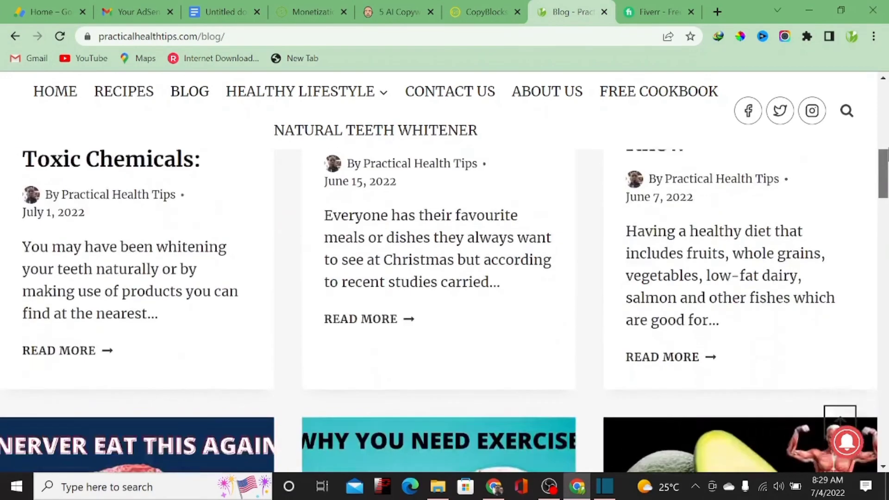
{"action": "scroll", "scroll_direction": "up", "scroll_amount": 3}
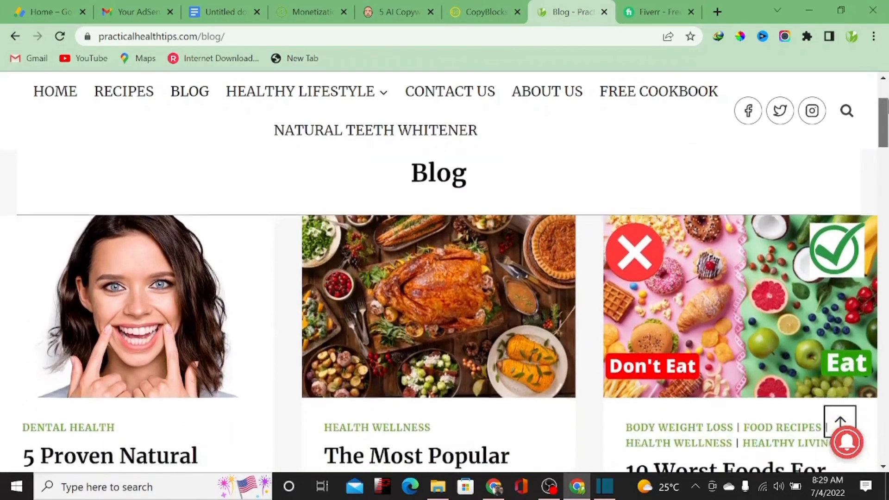
{"action": "scroll", "scroll_direction": "up", "scroll_amount": 3}
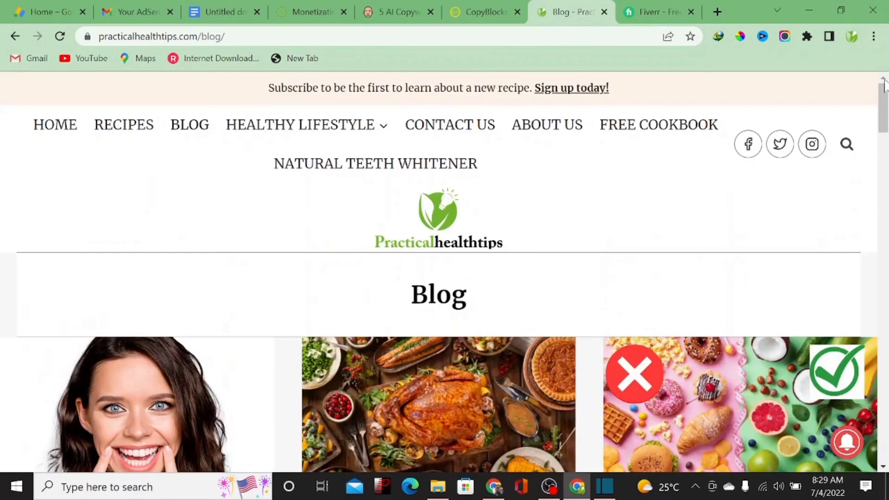
{"action": "left_click", "coordinate": [43, 11]}
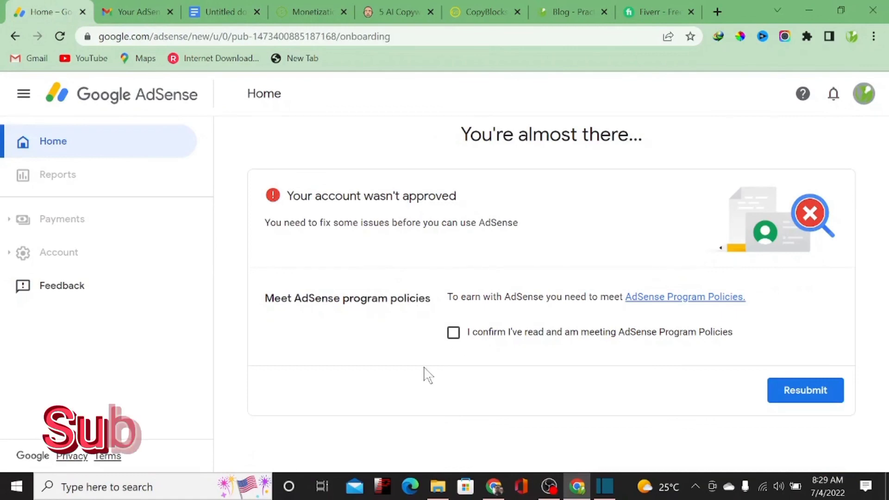
{"action": "mouse_move", "coordinate": [476, 346]}
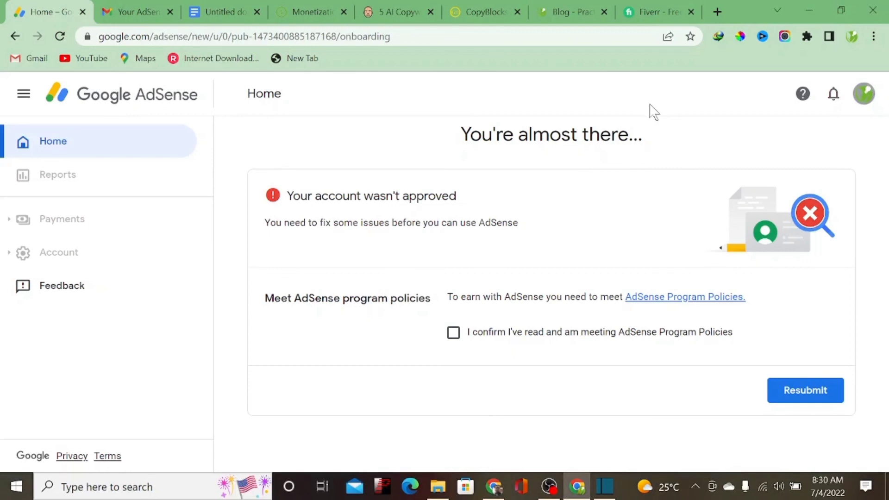
{"action": "mouse_move", "coordinate": [810, 160]}
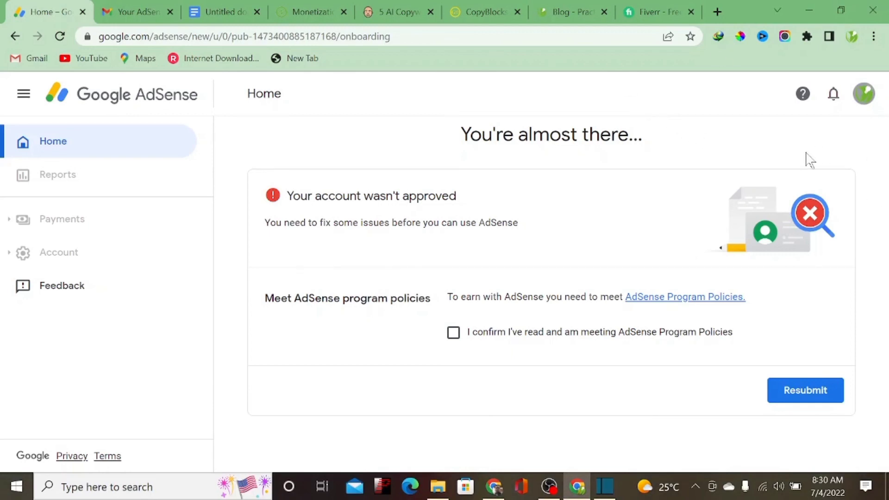
{"action": "mouse_move", "coordinate": [690, 169]}
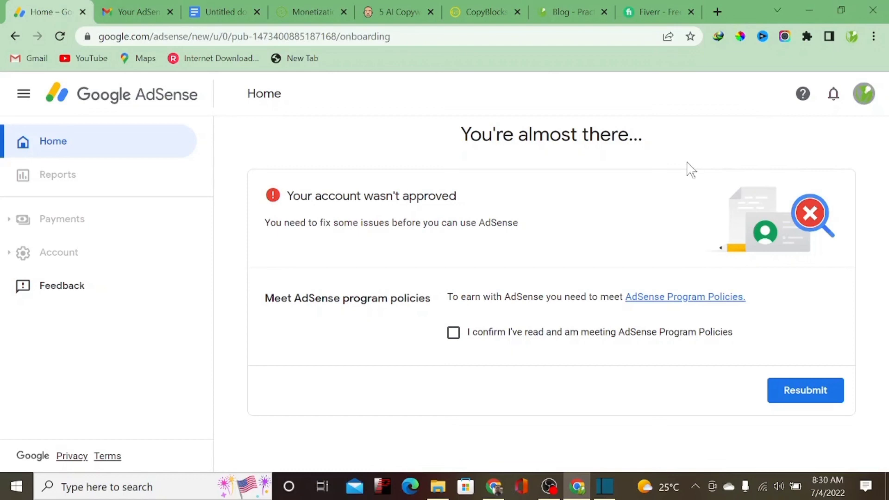